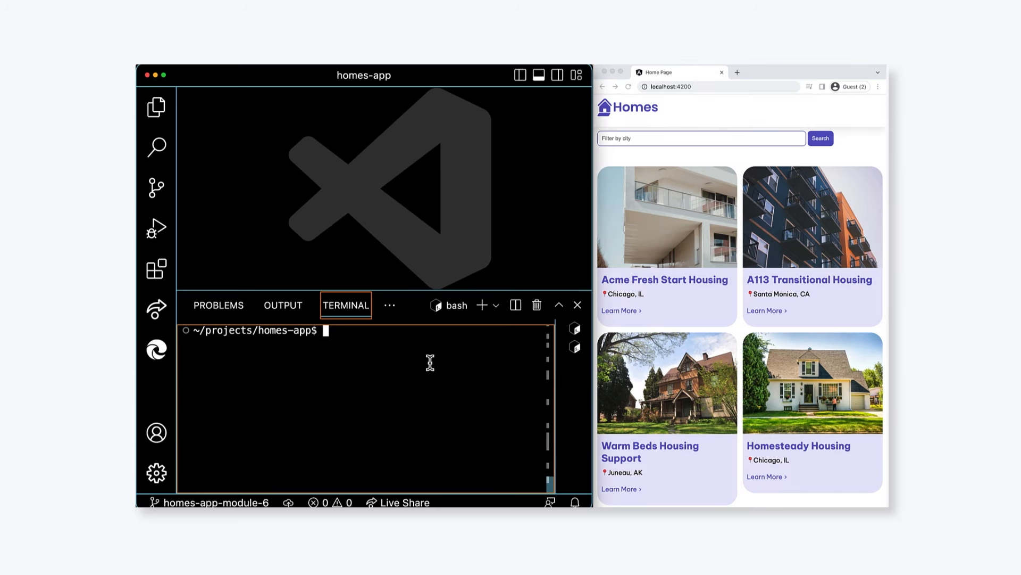
# Step: Generate the housing service with ng g s housing and quick-open it via 'housingserv'
pyautogui.write('ng g')
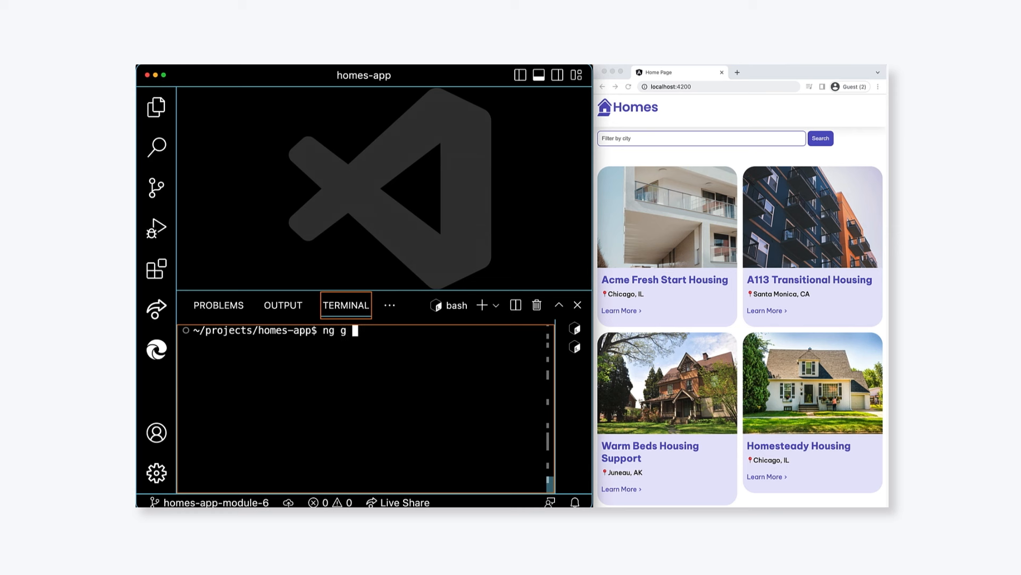
pyautogui.write('s housing')
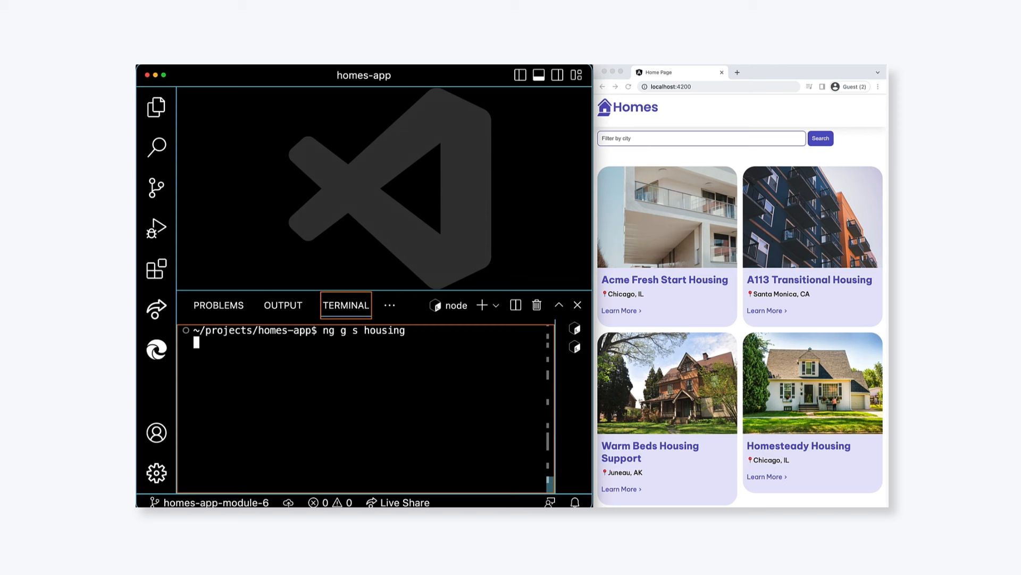
pyautogui.press('Enter')
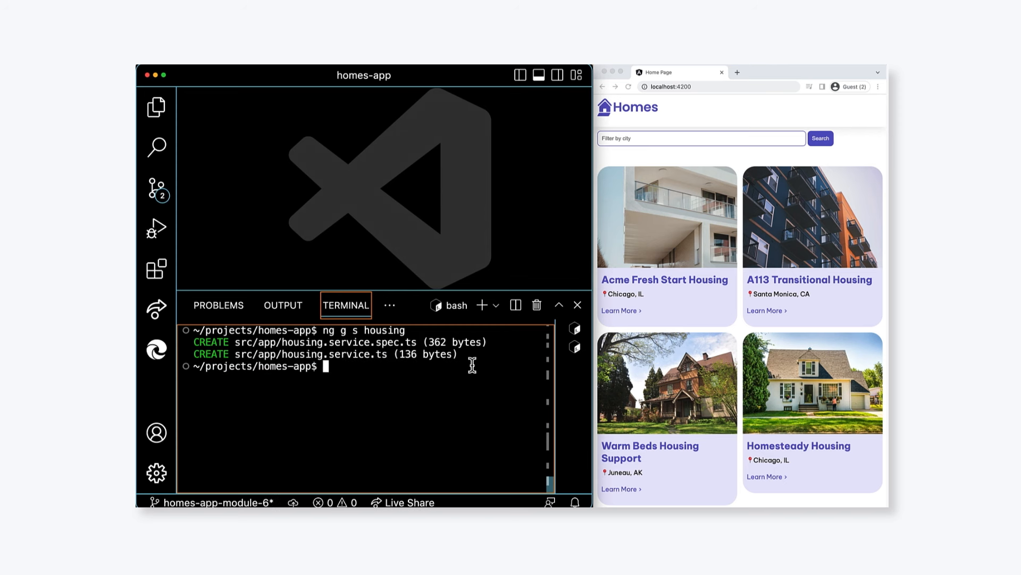
pyautogui.write('housingserv')
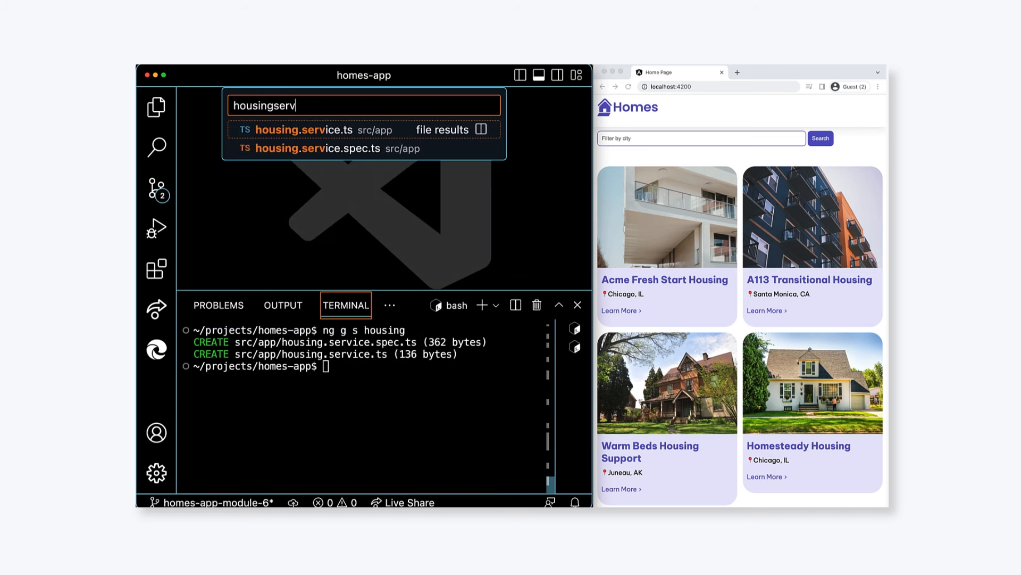
# Step: Add import { HousingLocation } from './housinglocation' to housing.service.ts
pyautogui.click(306, 129)
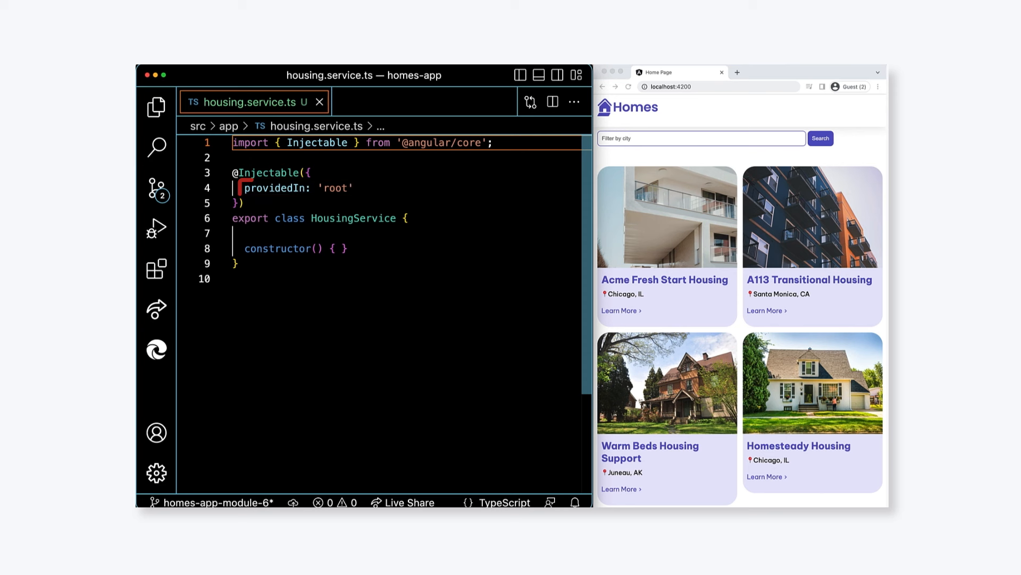
pyautogui.press('enter')
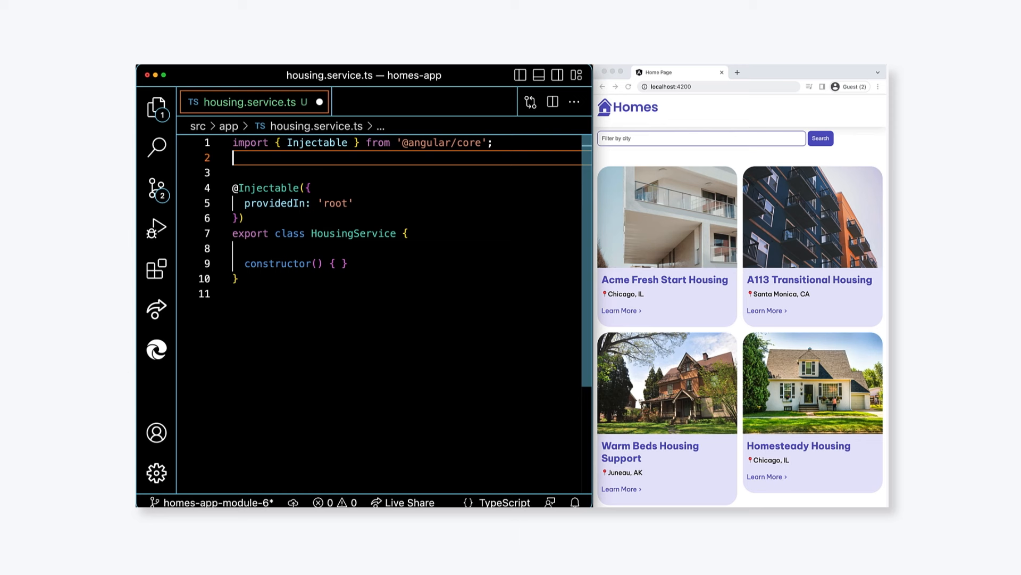
pyautogui.write('import {}')
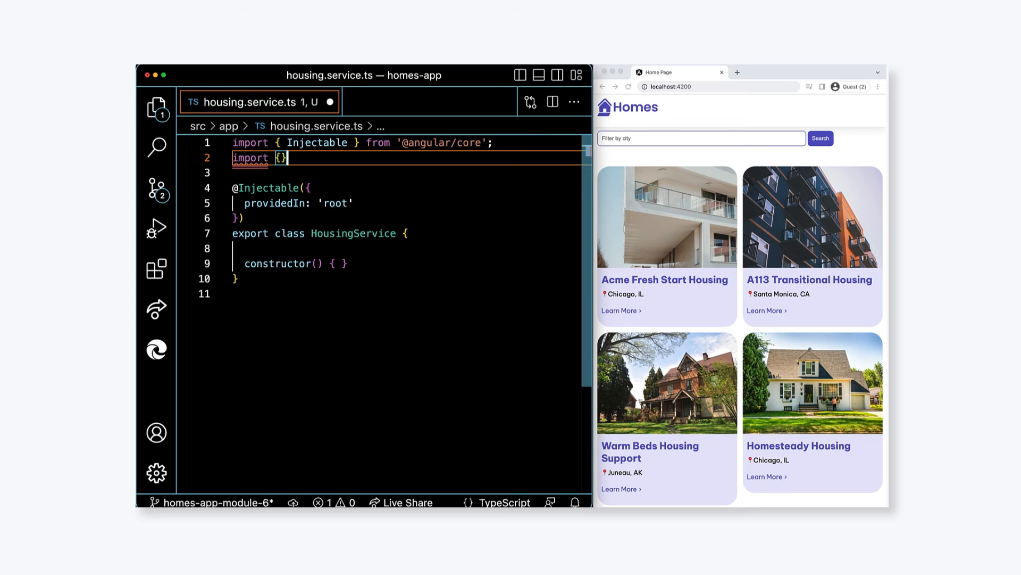
pyautogui.write('HousingLo')
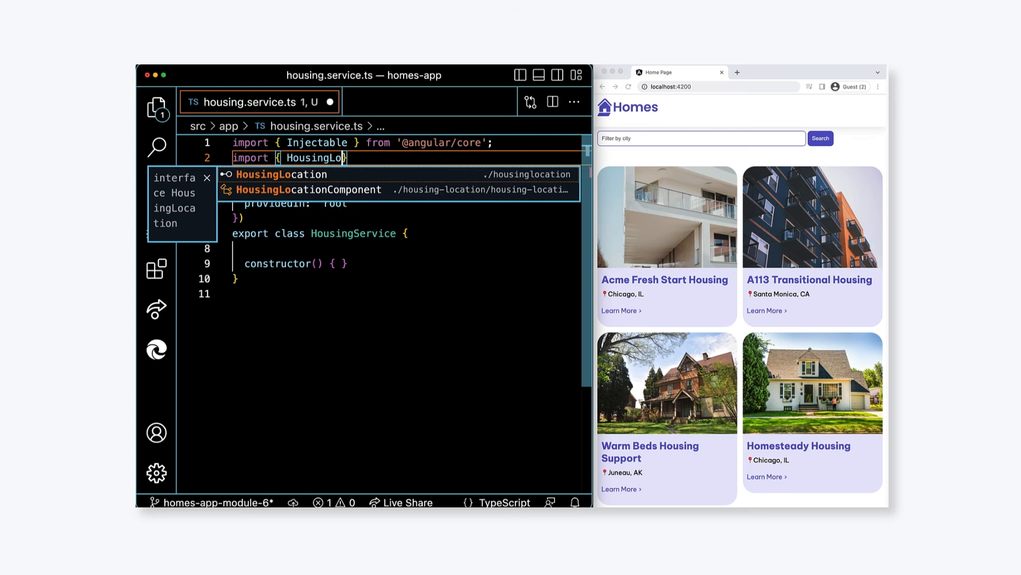
pyautogui.write('cation')
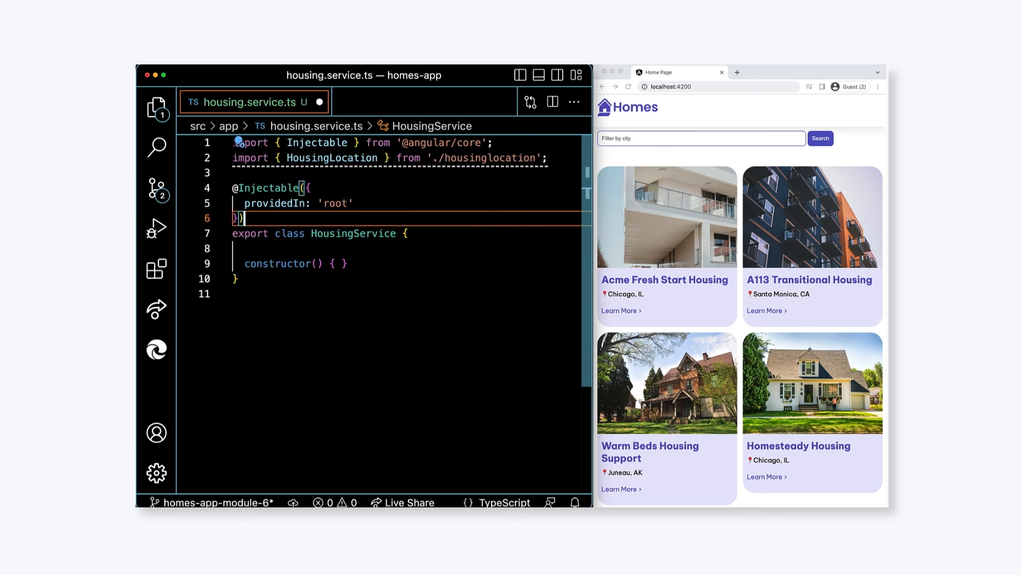
# Step: Declare protected housingLocationList: HousingLocation[] = []; and quick-open the home component
pyautogui.write('protected hou')
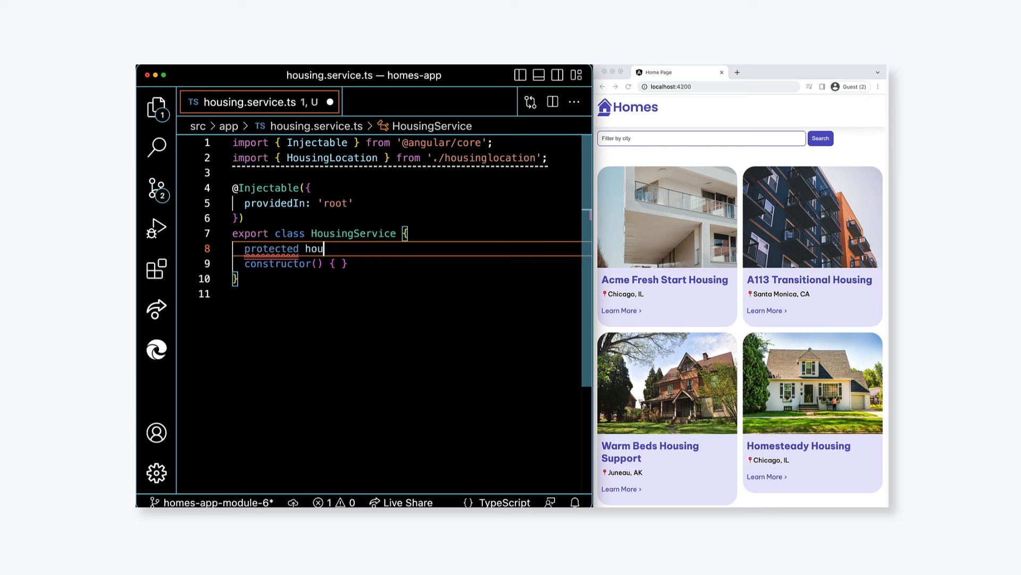
pyautogui.write('singLocationList')
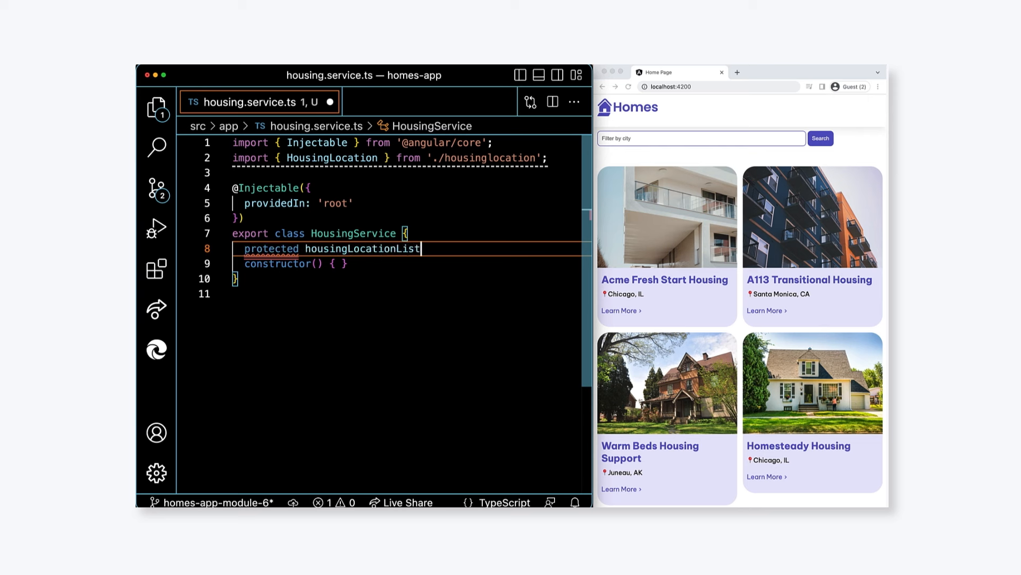
pyautogui.write(': HousingLocation')
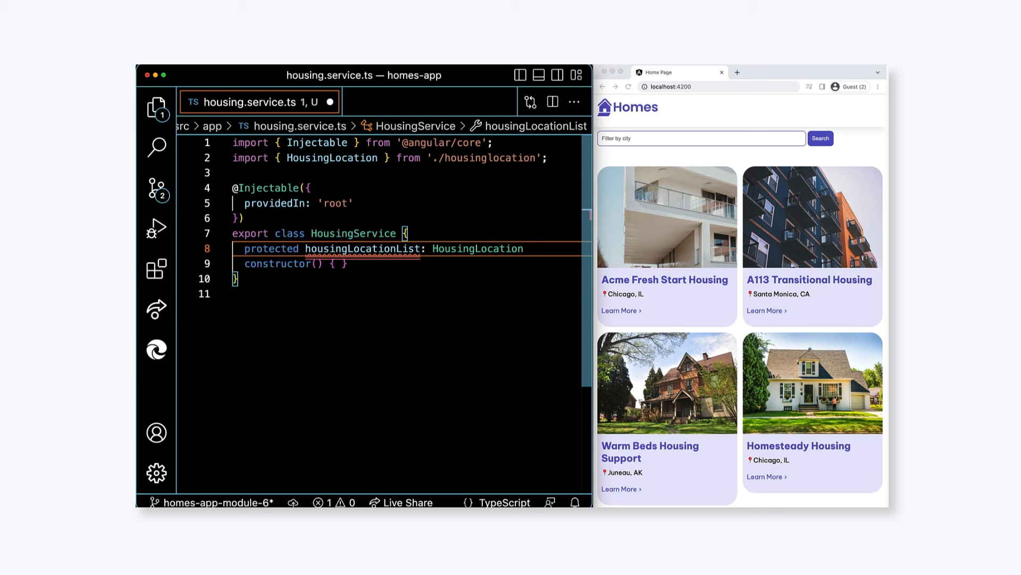
pyautogui.write('[] =')
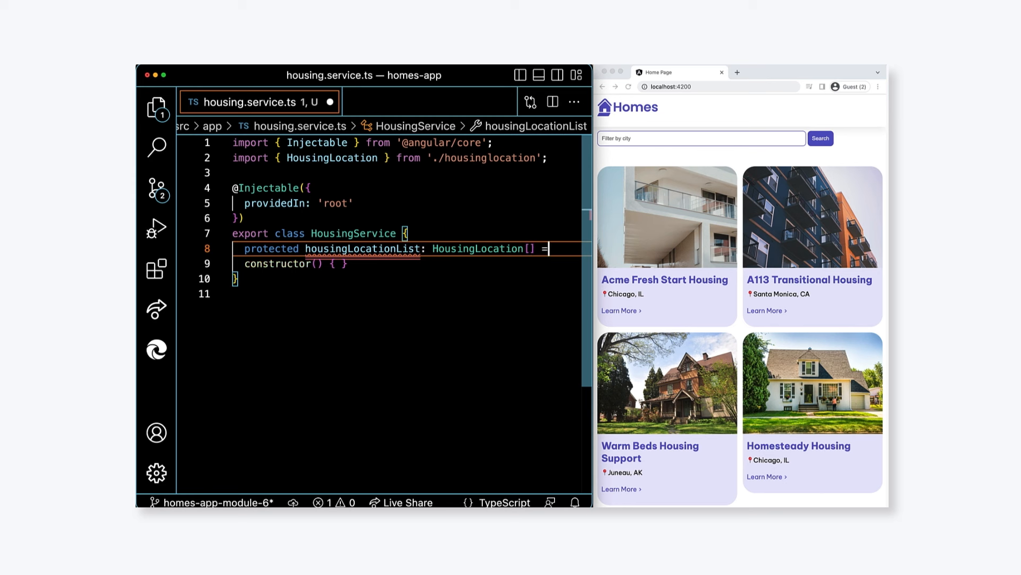
pyautogui.write('[];')
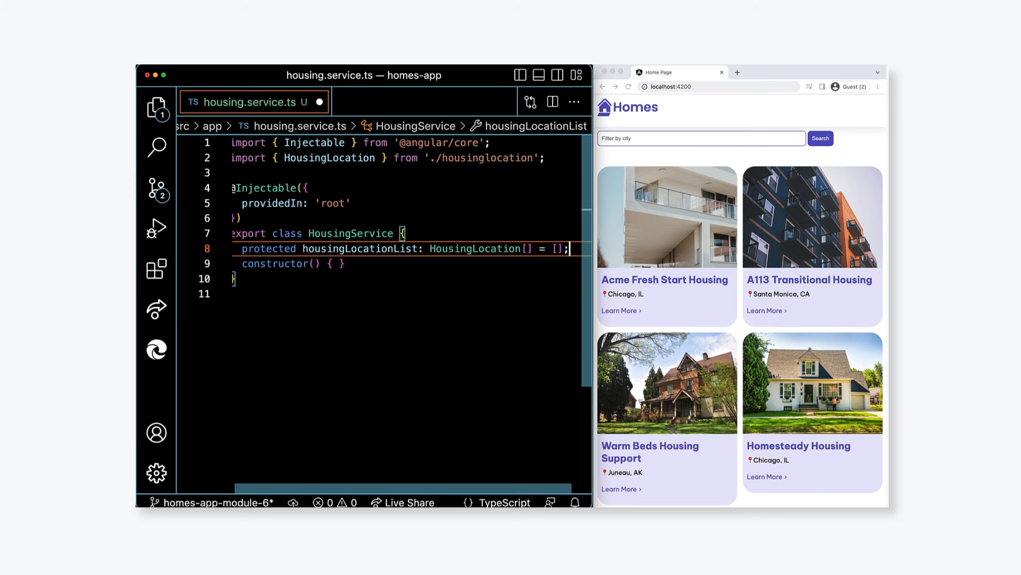
pyautogui.press('Enter')
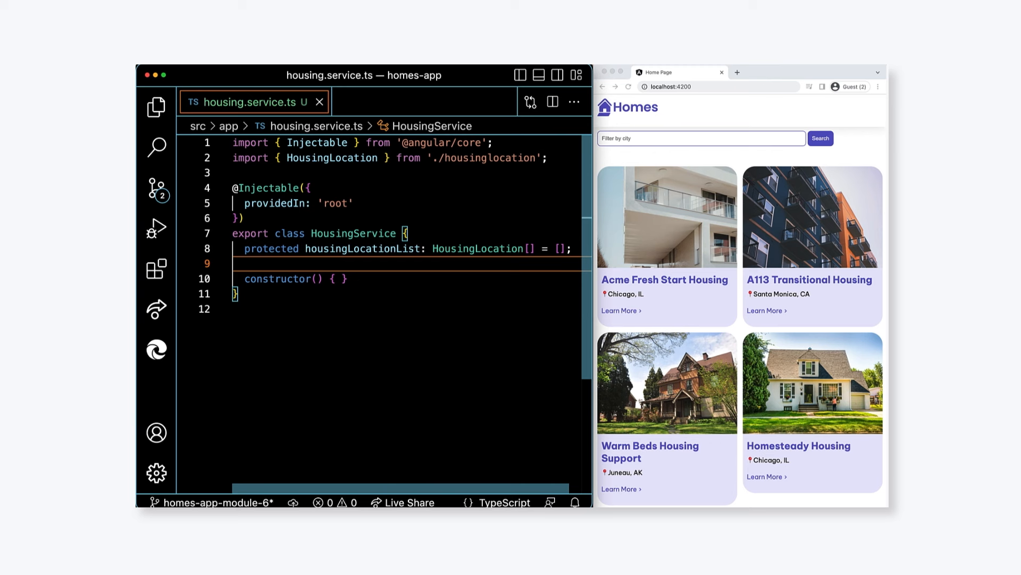
pyautogui.write('home')
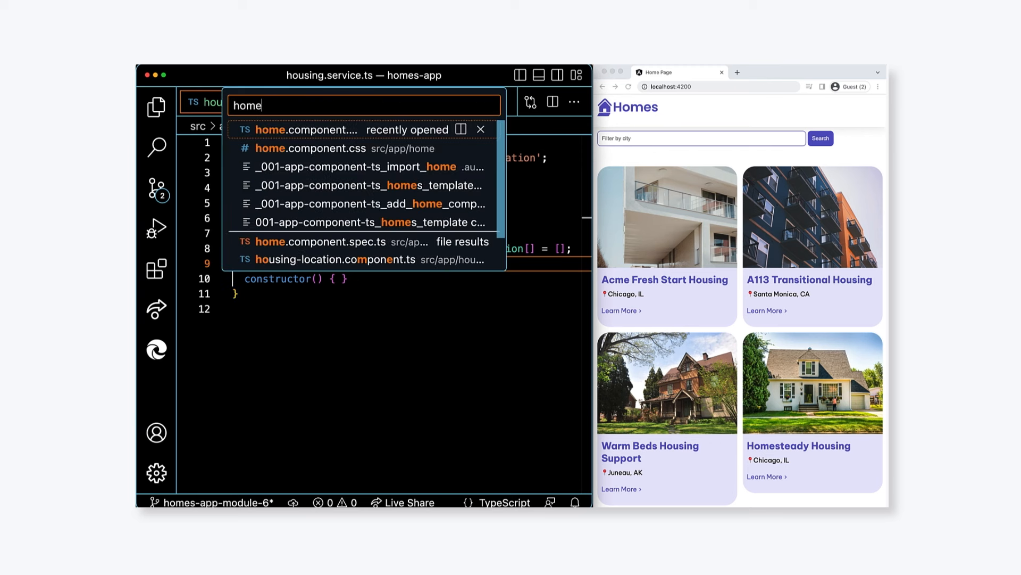
# Step: Move the housing location array data from home.component.ts into the service's housingLocationList
pyautogui.click(316, 129)
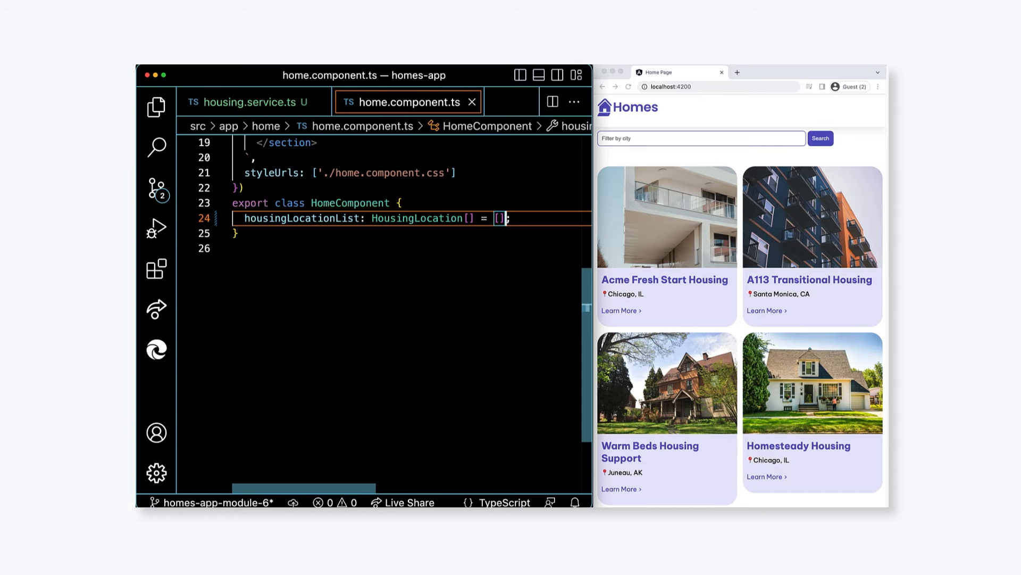
pyautogui.click(252, 102)
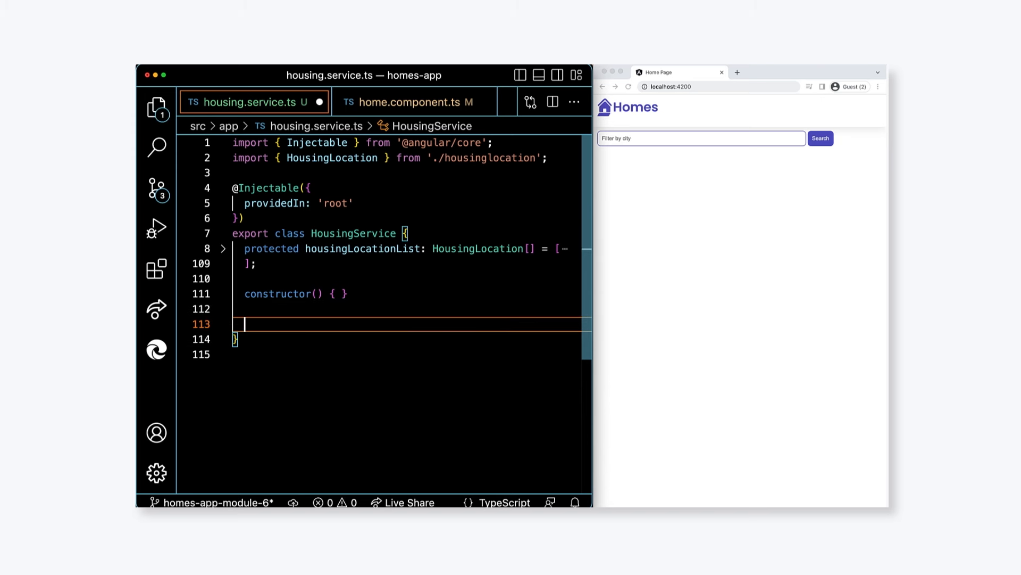
# Step: Add getAllHousingLocations(): HousingLocation[] returning this.housingLocationList
pyautogui.write('getAllHousingLocations')
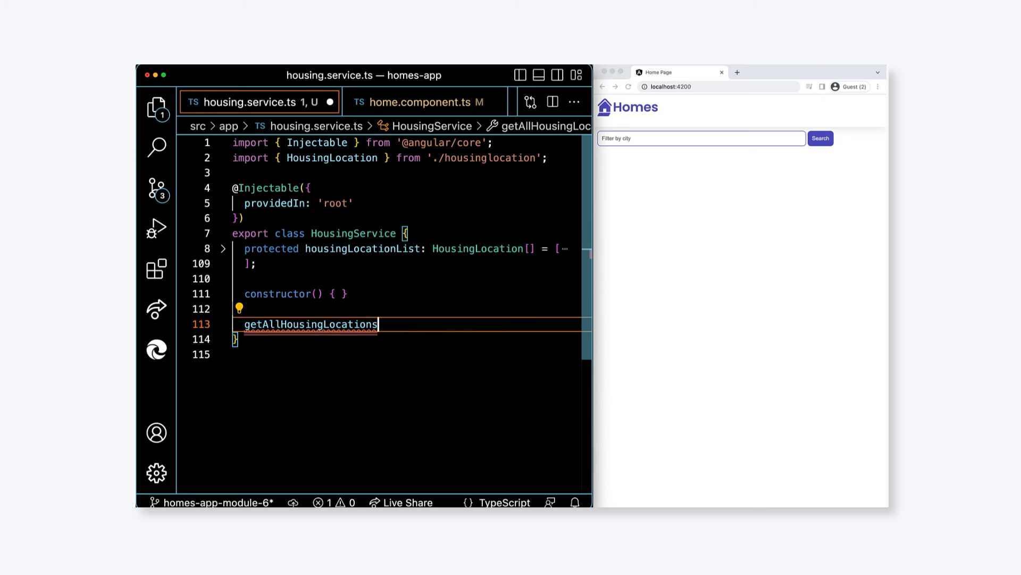
pyautogui.write('() : HousingLocation[]')
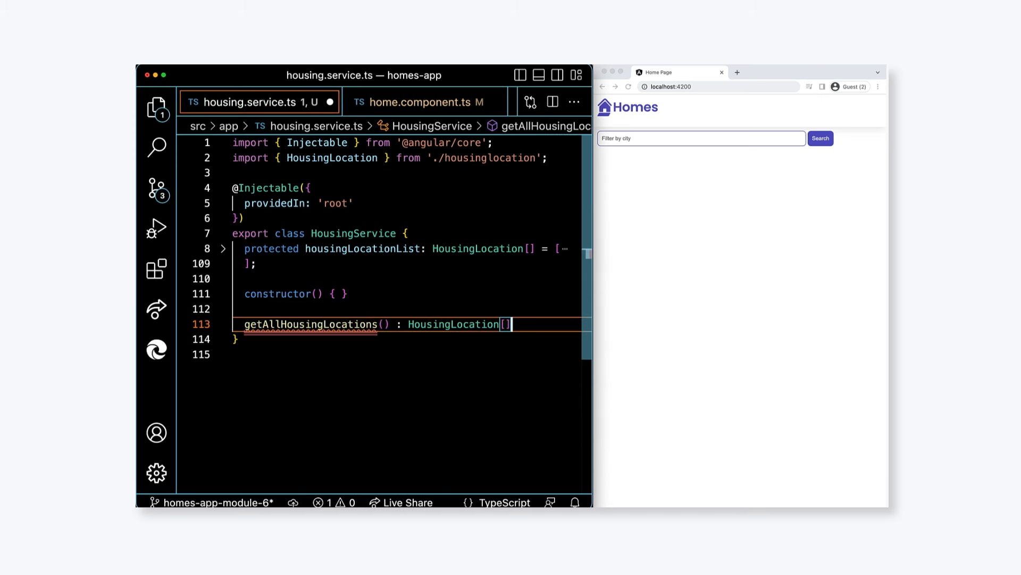
pyautogui.write('{')
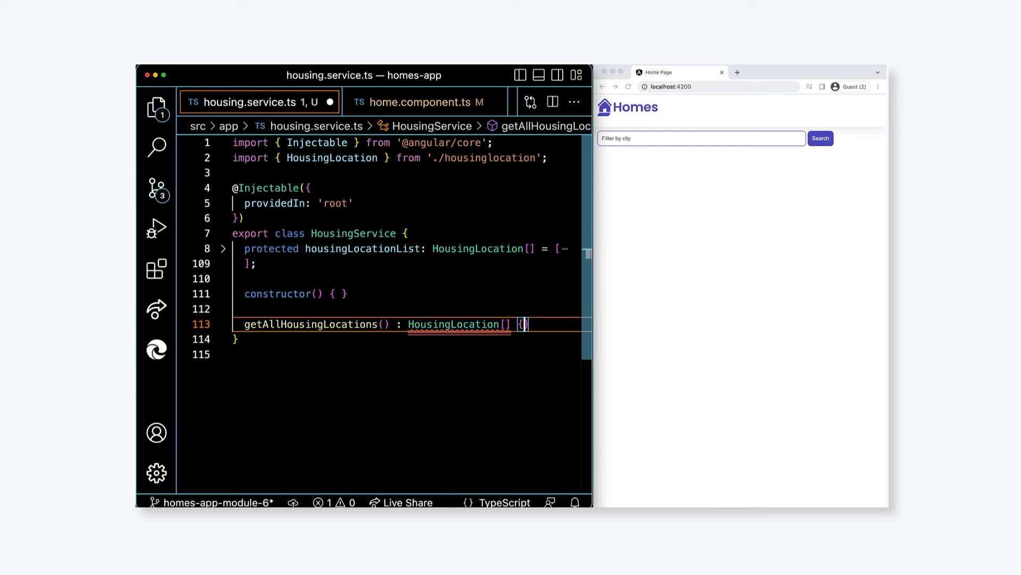
pyautogui.write('return this.')
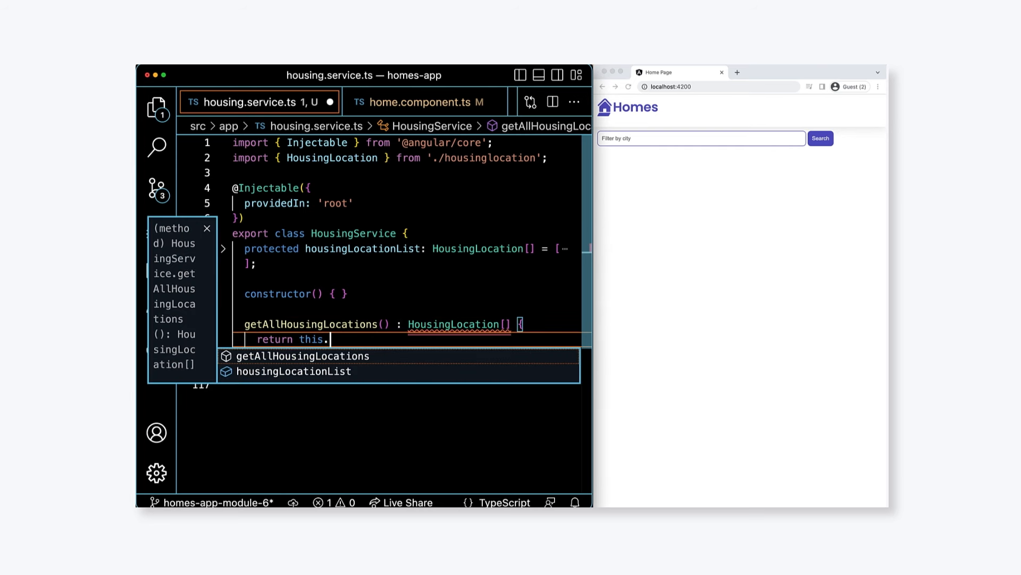
pyautogui.write('housingLocationList;')
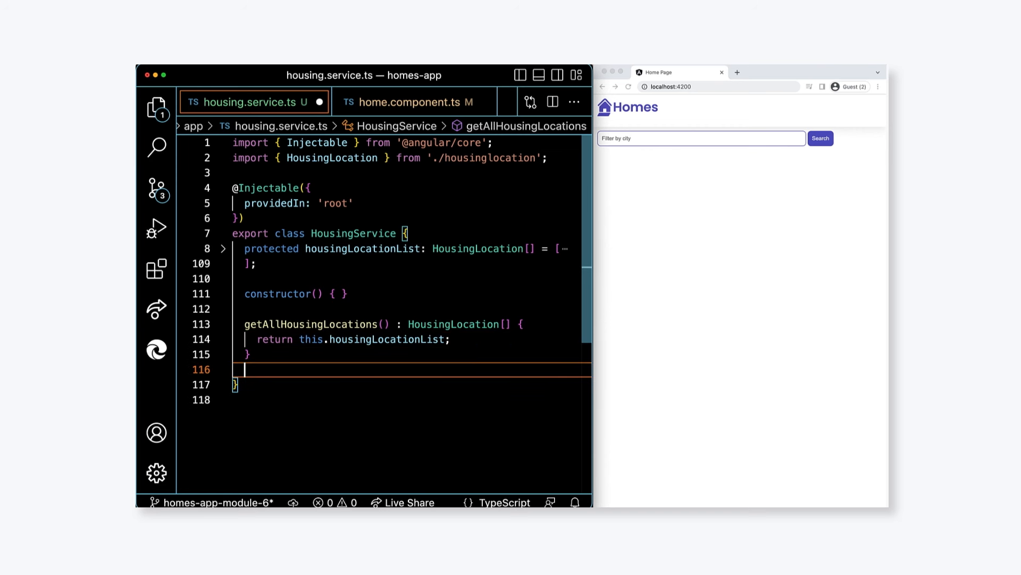
# Step: Declare getHousingLocationById(id: Number) with a HousingLocation return type
pyautogui.write('getHousingLocat')
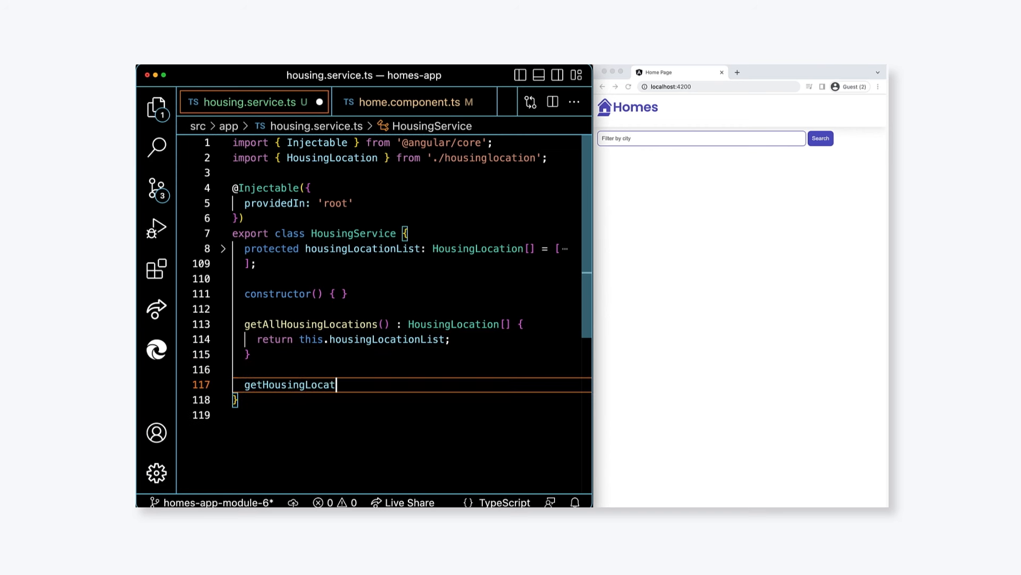
pyautogui.write('ionById(id)')
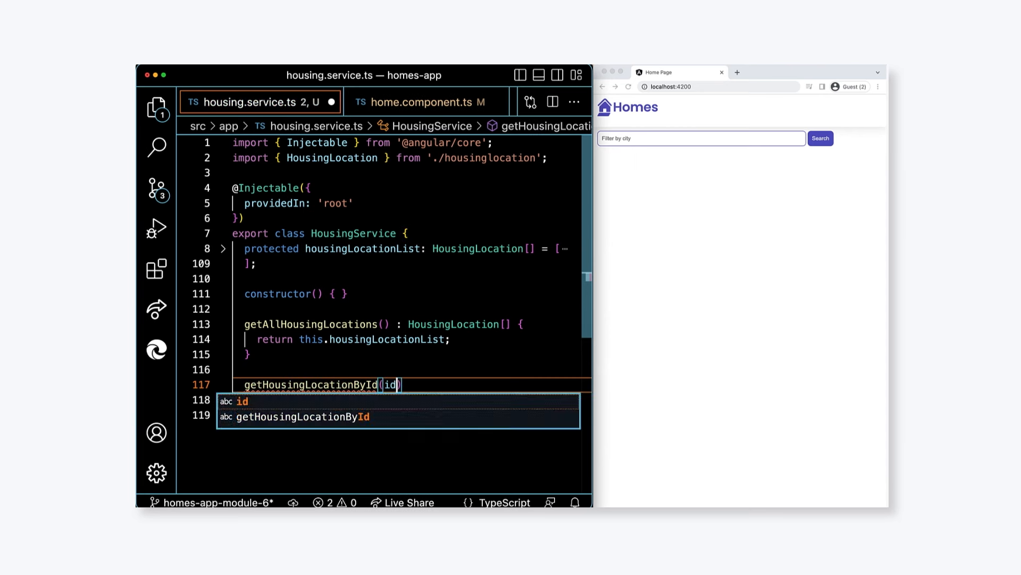
pyautogui.write(': Number')
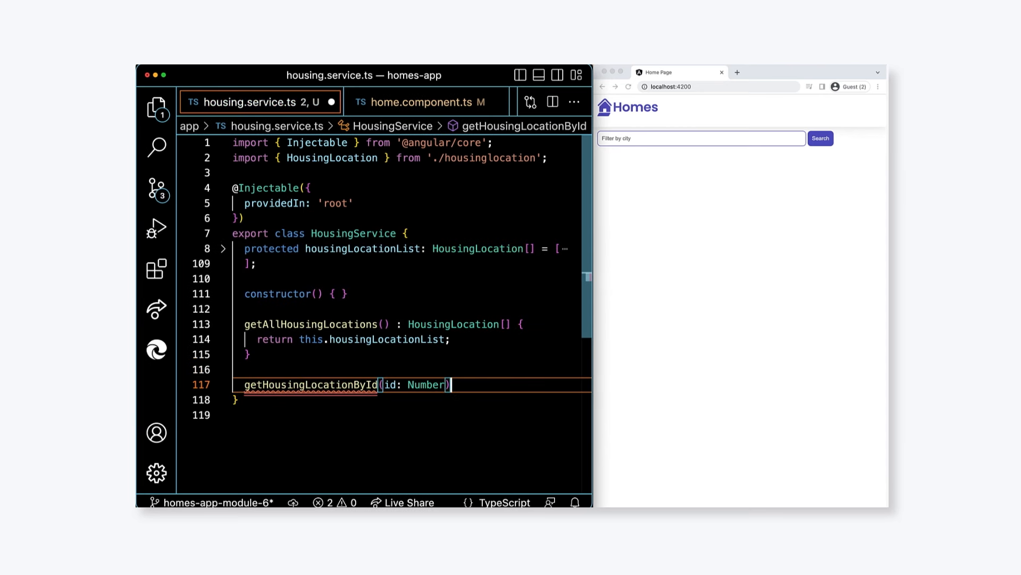
pyautogui.write(': HousingLocation | undefined {')
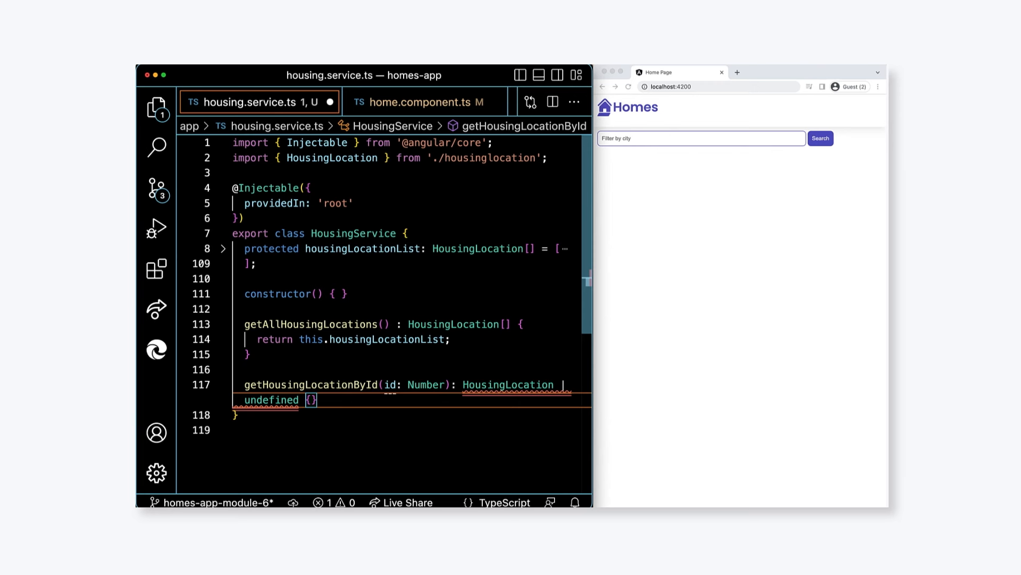
# Step: Return this.housingLocationList.find(housingLocation => housingLocation.id === id)
pyautogui.write('return this.housing')
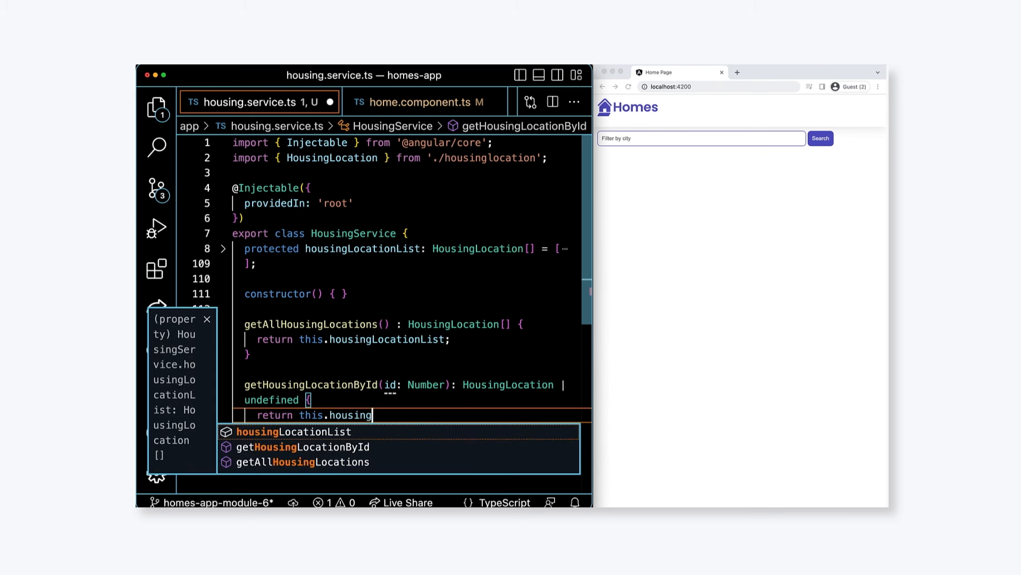
pyautogui.write('.find(housingLocation =>')
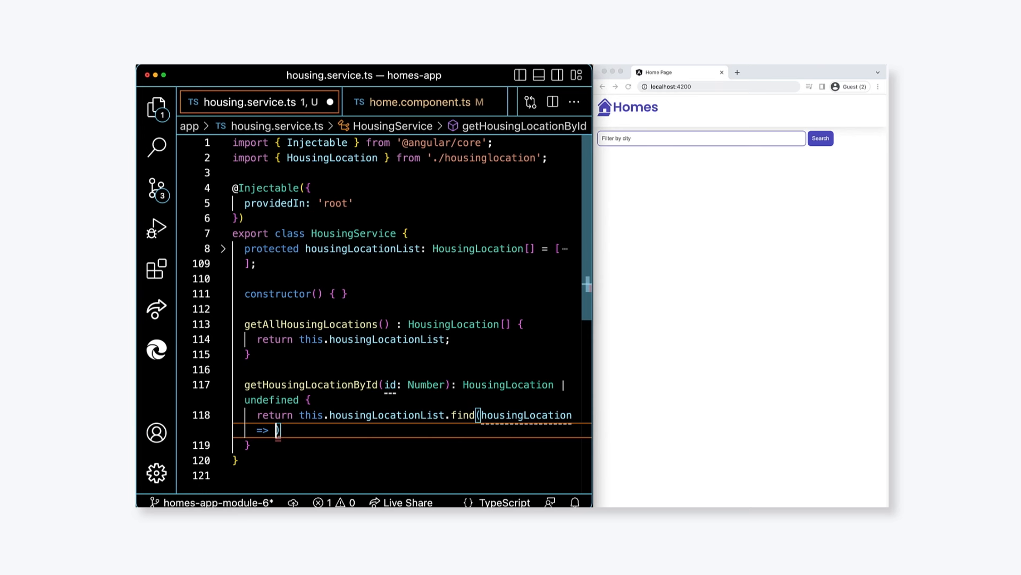
pyautogui.write('housingLocation')
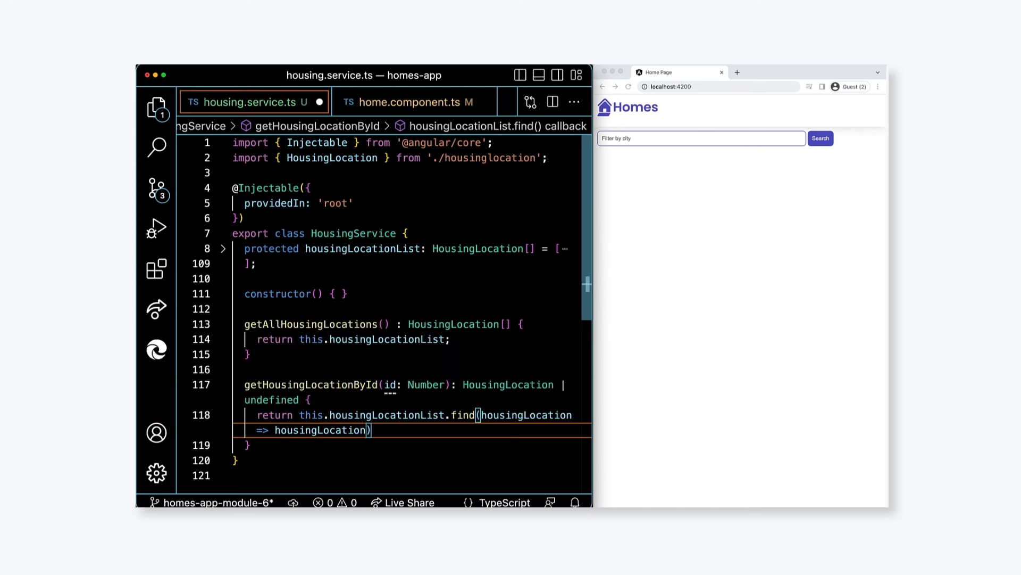
pyautogui.write('.id ===')
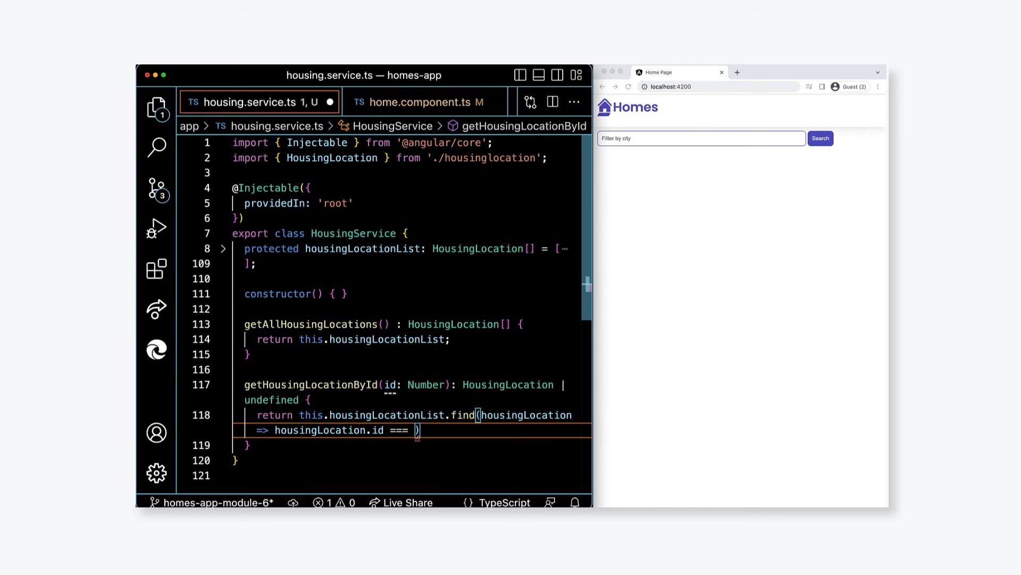
pyautogui.write('id);')
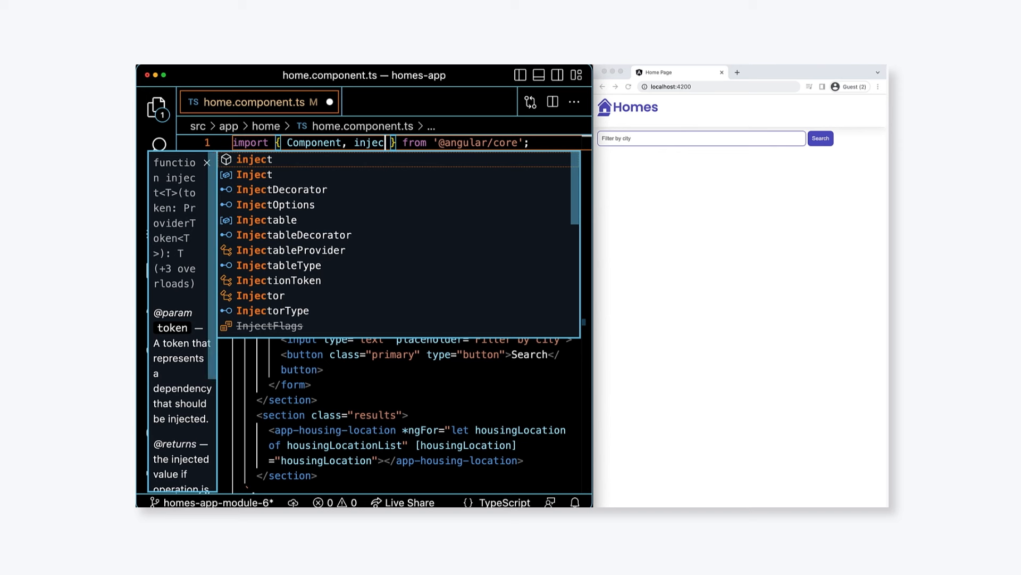
pyautogui.press('Escape')
pyautogui.write('t')
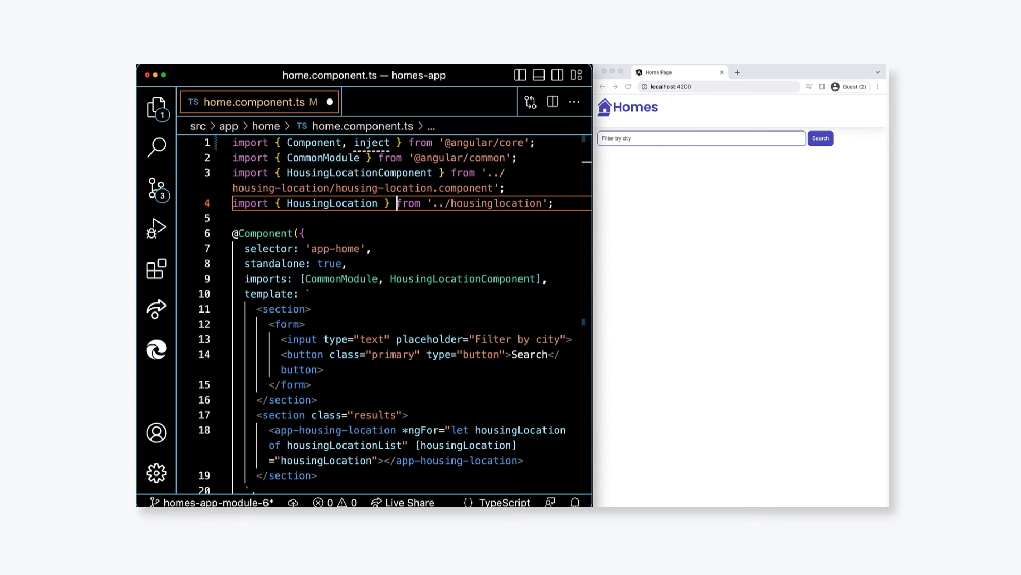
pyautogui.write('imp')
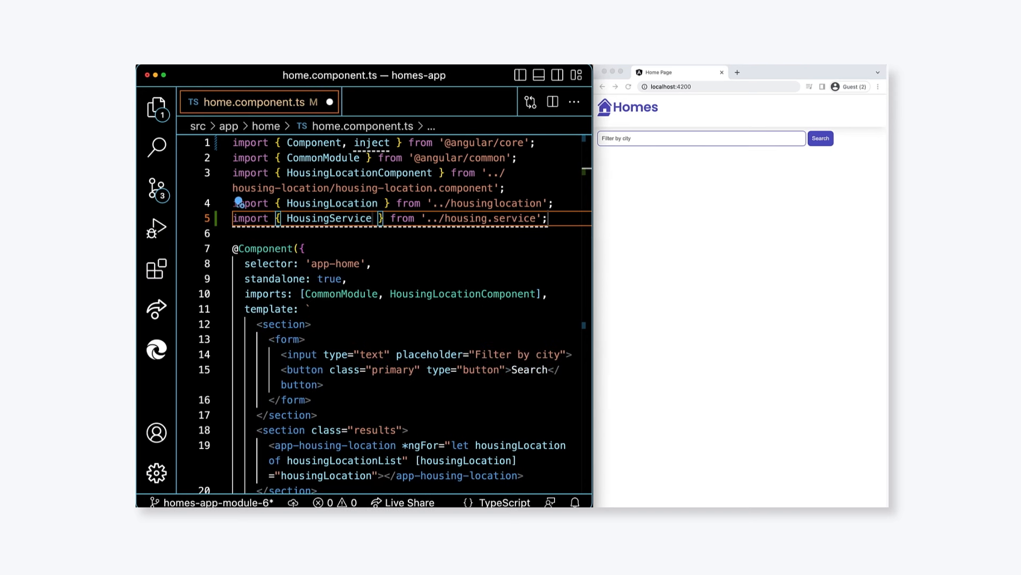
pyautogui.scroll(-3)
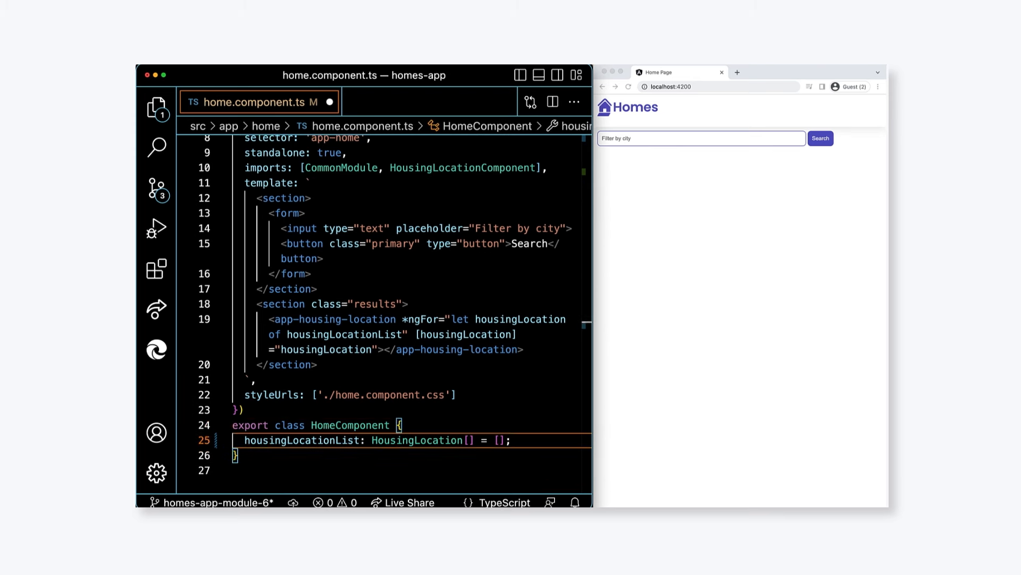
# Step: Declare housingService: HousingService = inject(HousingService) in HomeComponent
pyautogui.write('housingServ')
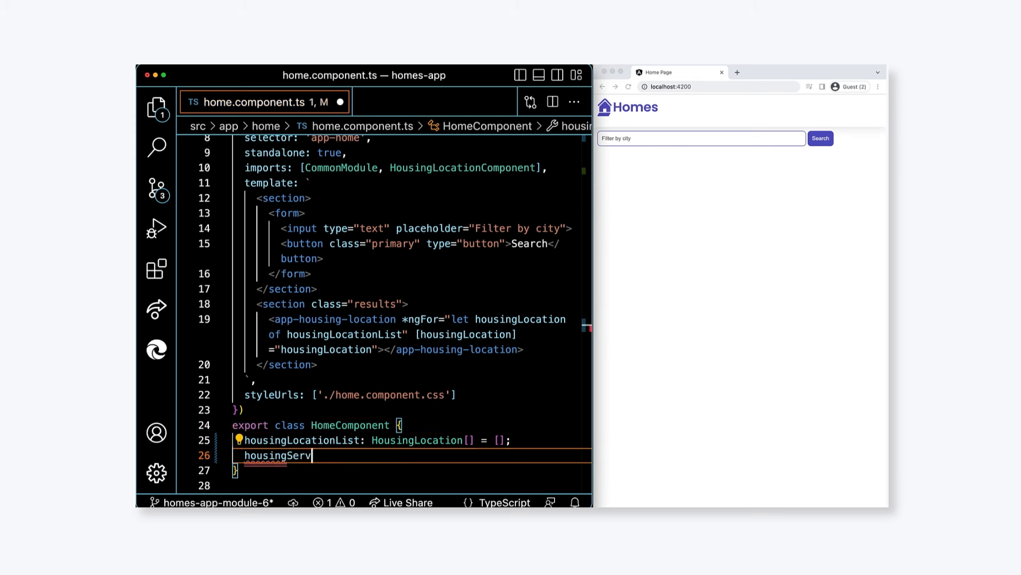
pyautogui.write('ice: HousingSer')
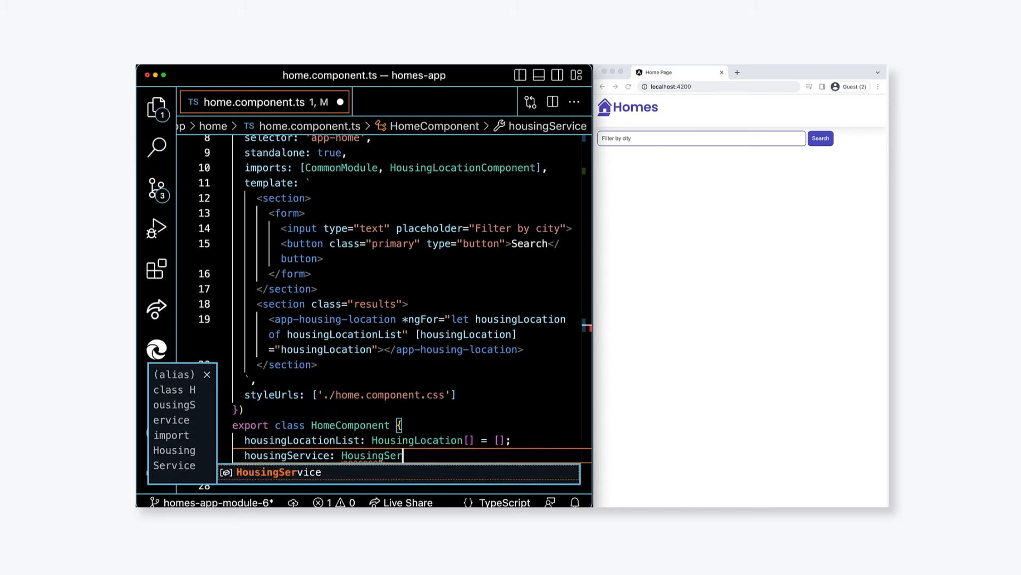
pyautogui.write('= inject(H')
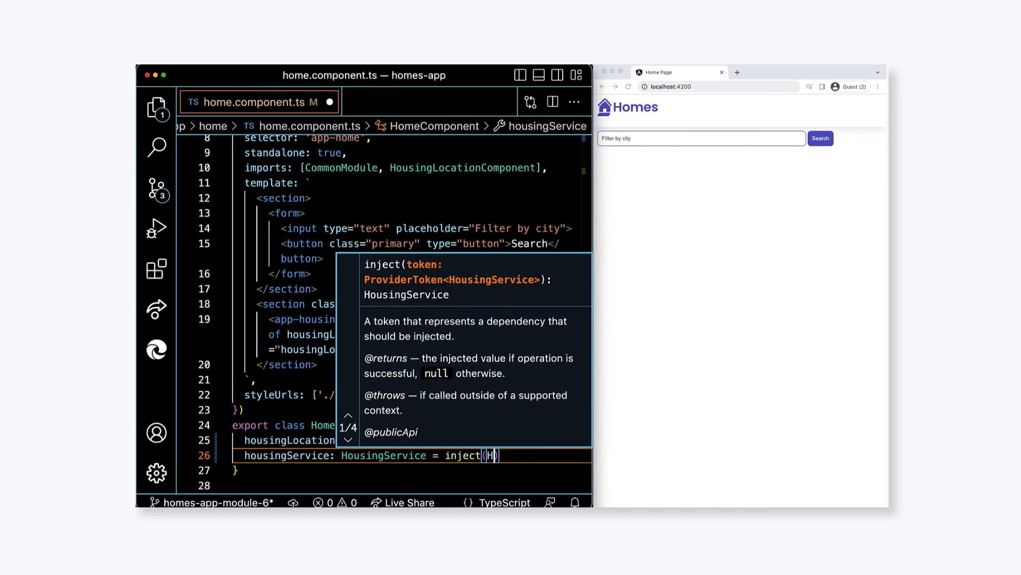
pyautogui.write('ousingService')
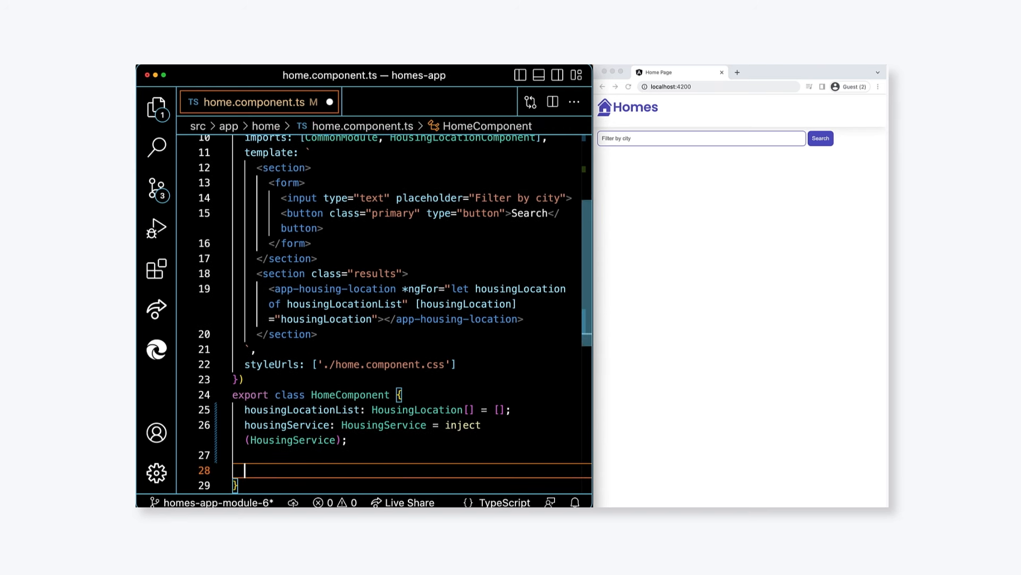
# Step: Add a constructor assigning this.housingLocationList = this.housingService.getAllHousingLocations()
pyautogui.write('construco')
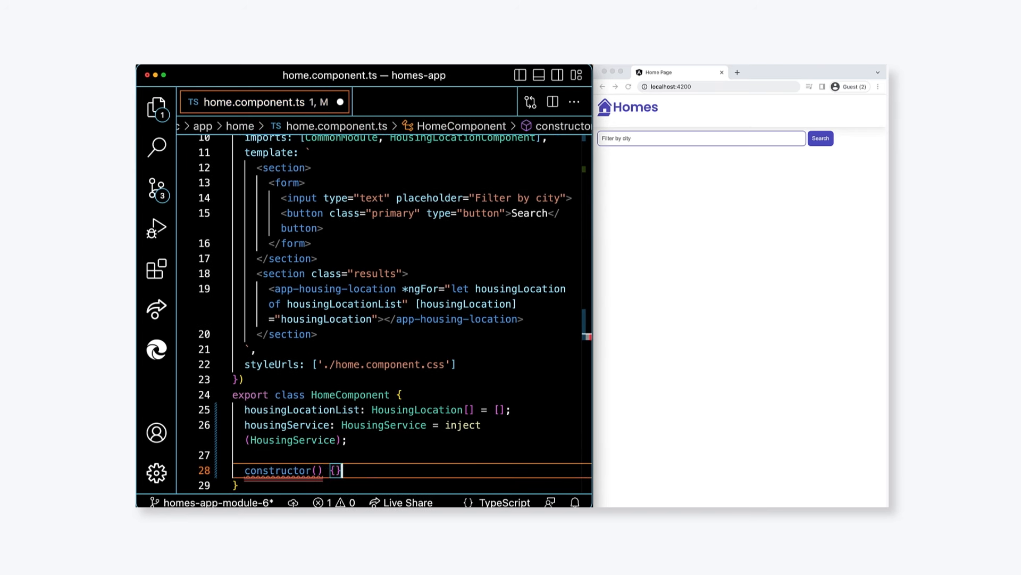
pyautogui.write('this.housingLocationList = this.')
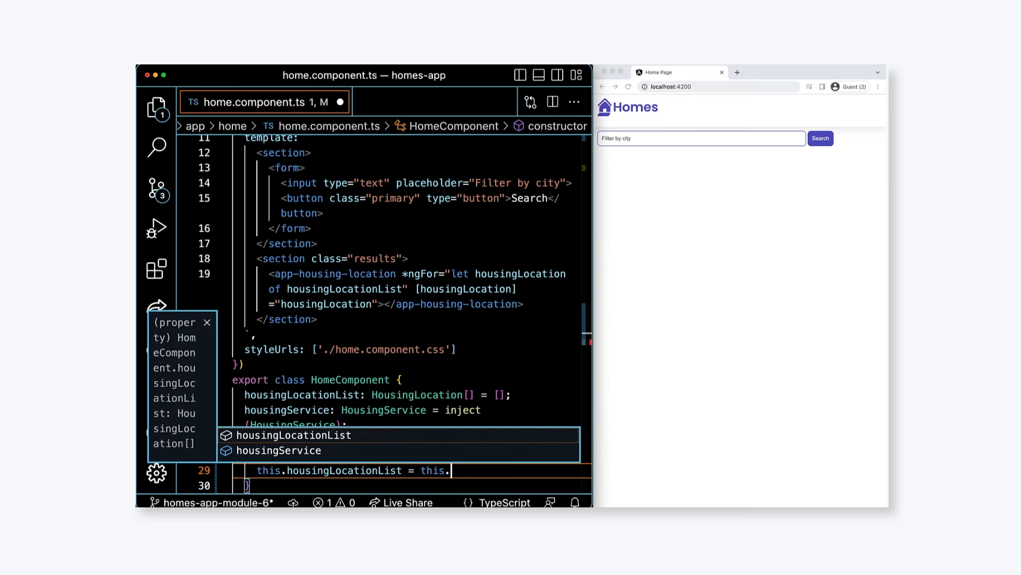
pyautogui.write('housing')
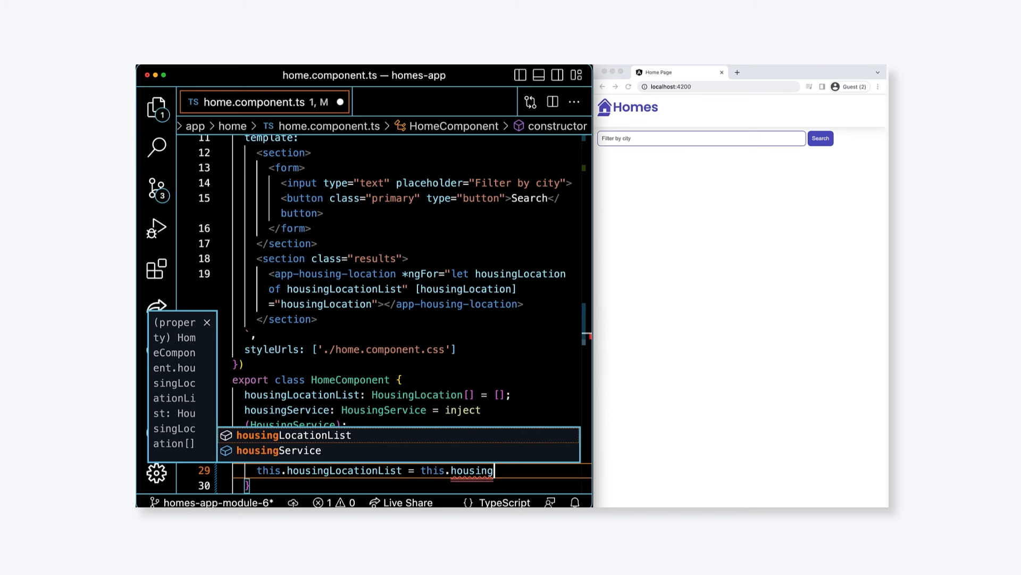
pyautogui.write('Service.get')
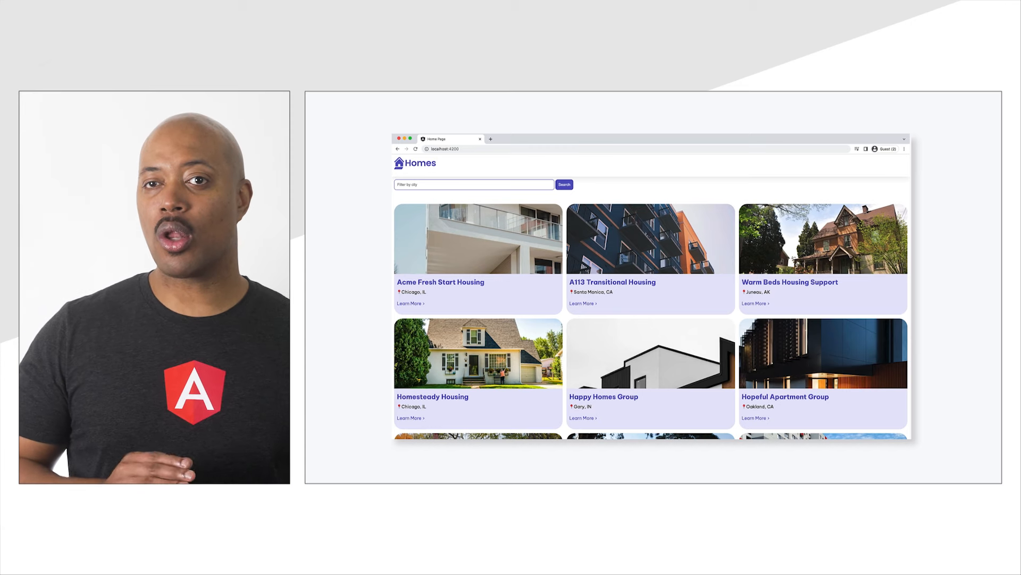
# Step: Scroll through the grid of housing location cards on the Homes page
pyautogui.scroll(-3)
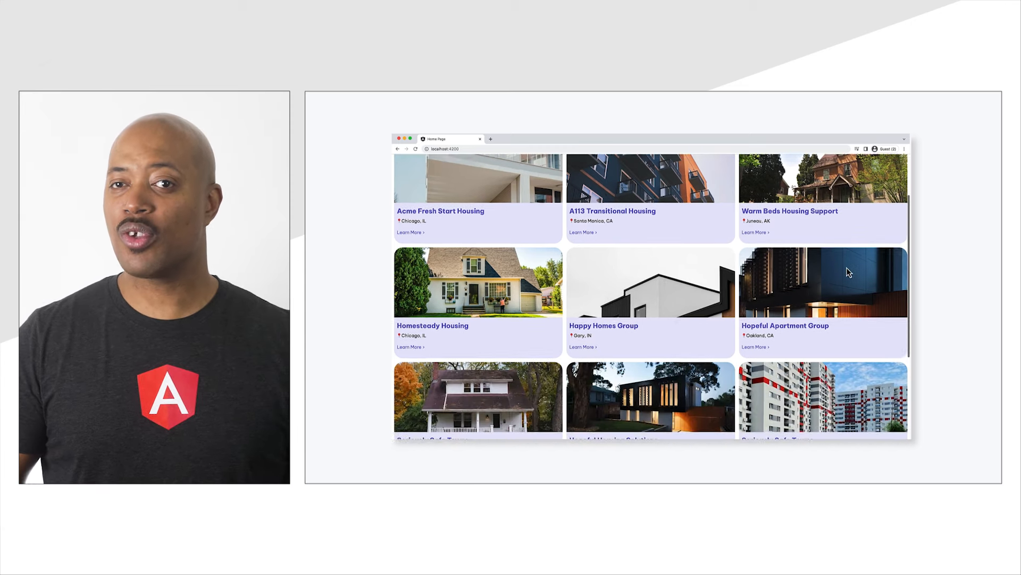
pyautogui.scroll(-3)
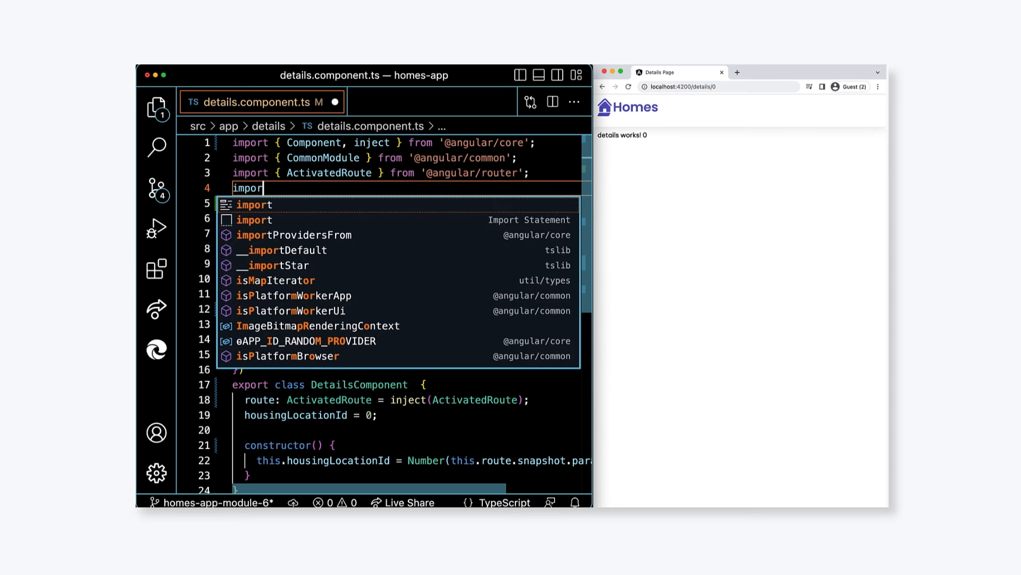
# Step: Import HousingService and HousingLocation into details.component.ts
pyautogui.write('{ H')
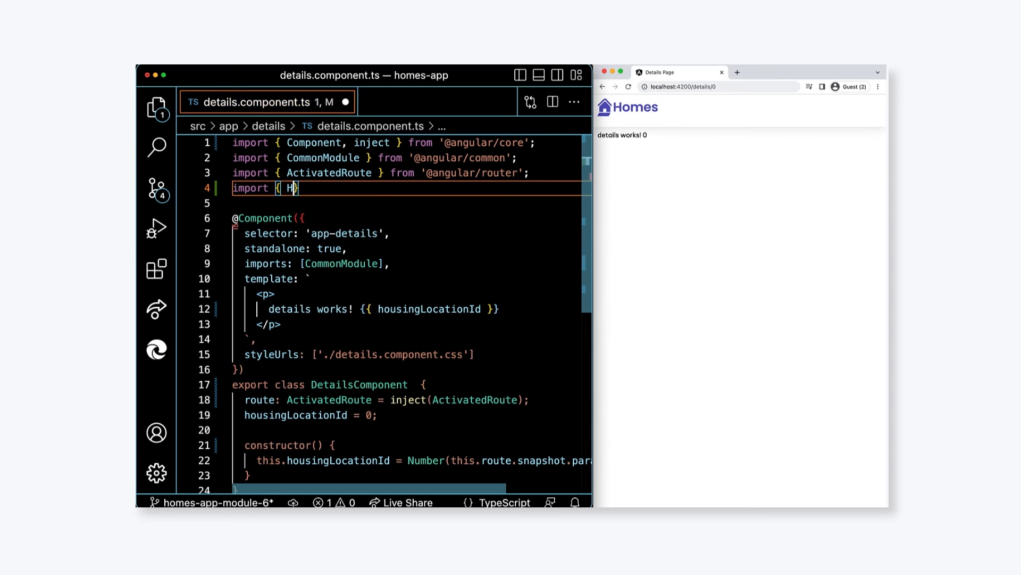
pyautogui.write('ousing')
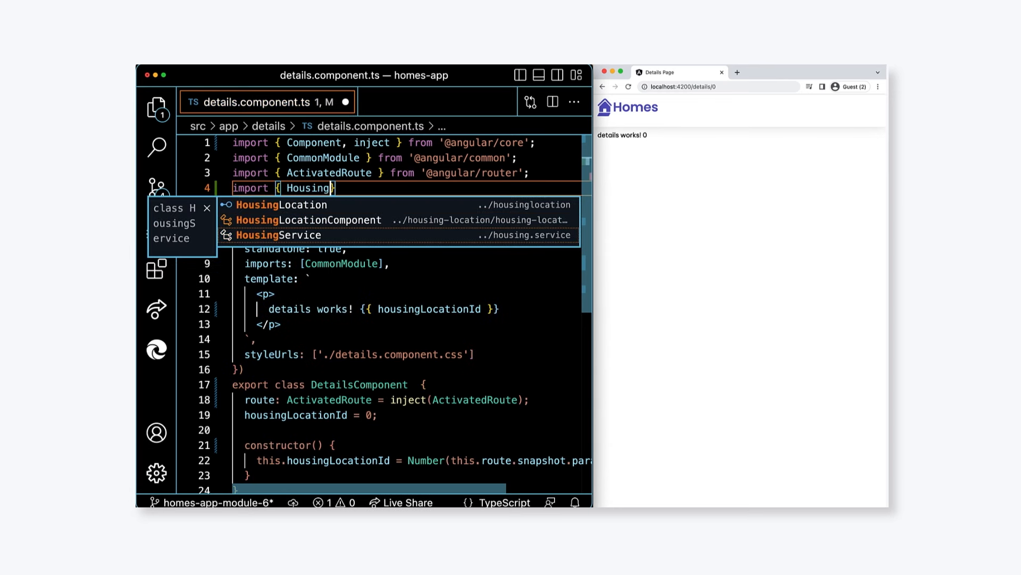
pyautogui.click(279, 234)
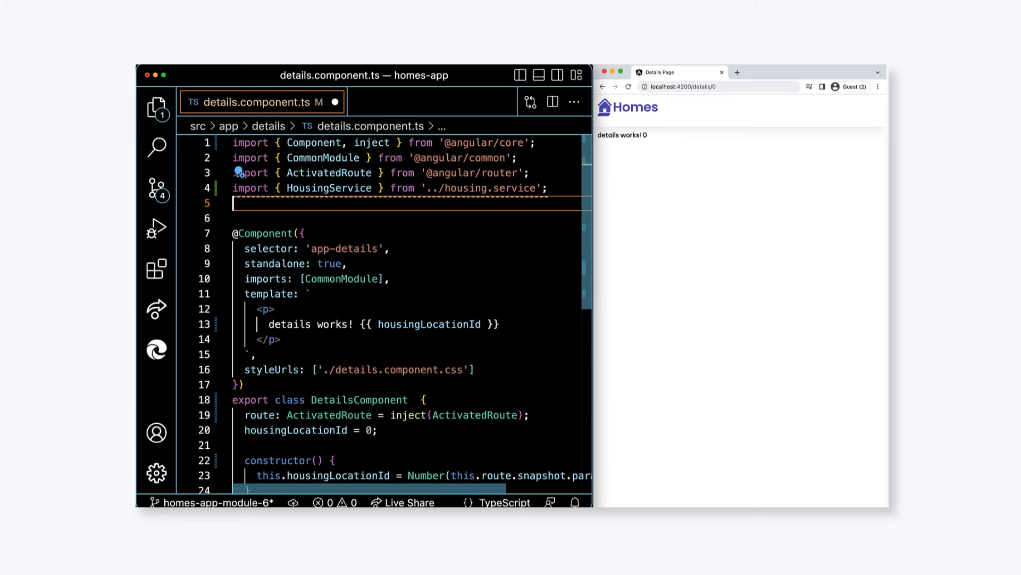
pyautogui.write('import { H')
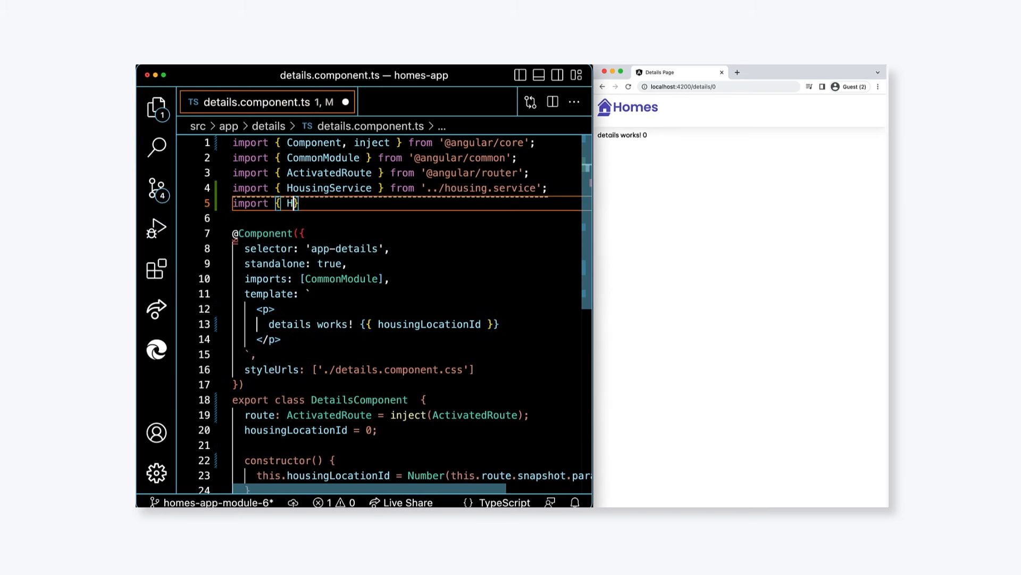
pyautogui.write('ousingLocation')
pyautogui.click(412, 430)
pyautogui.write('housingService =')
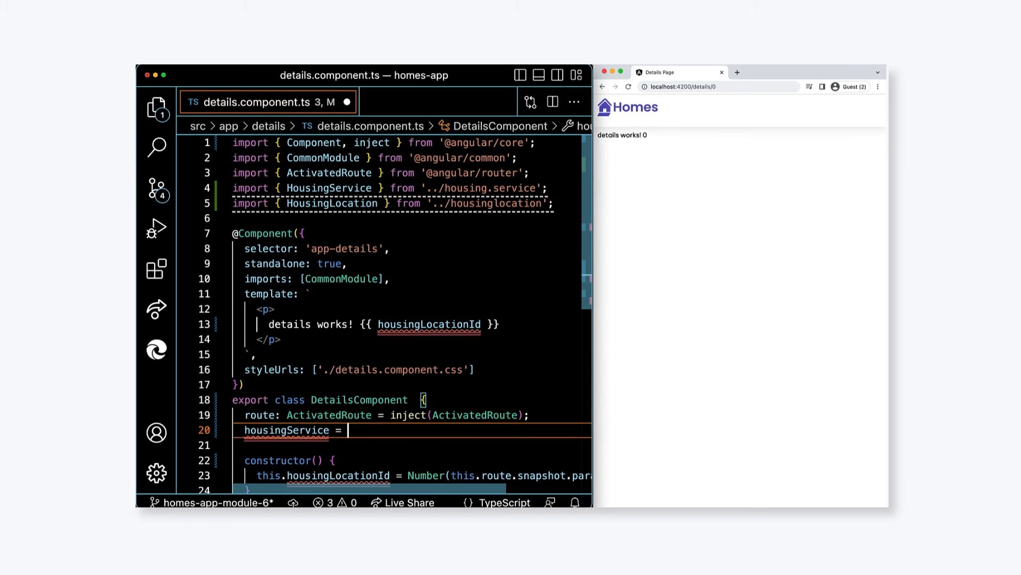
# Step: Inject housingService and declare housingLocation: HousingLocation | undefined in DetailsComponent
pyautogui.write('inject(HousingService);')
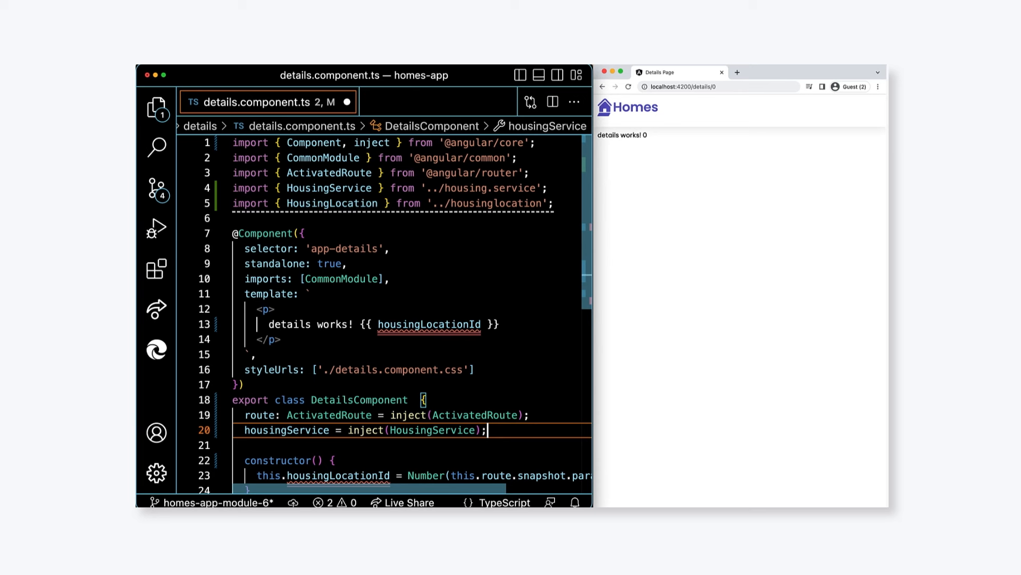
pyautogui.write('housingLocation: HousingLocation | undefined;')
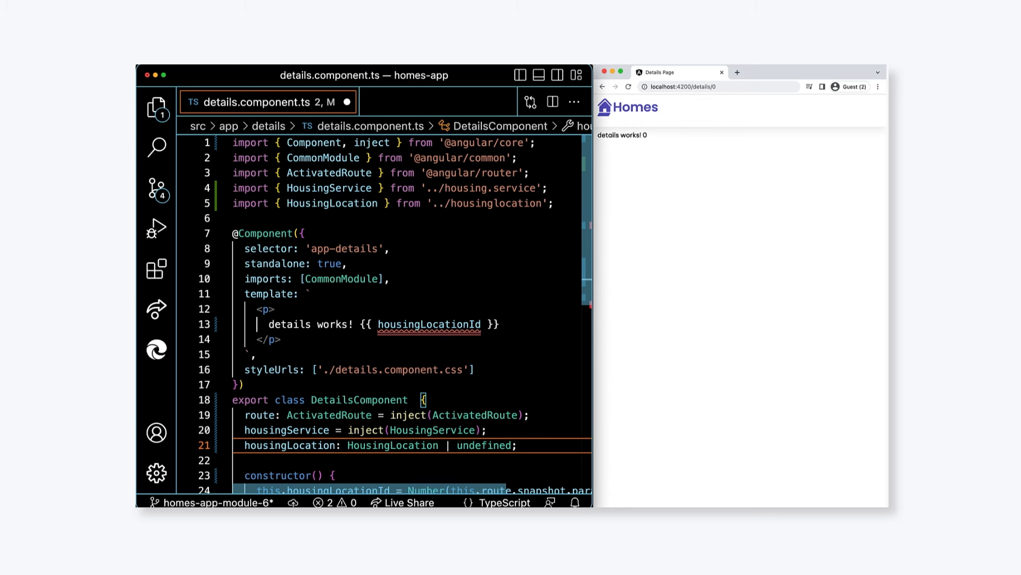
pyautogui.scroll(-3)
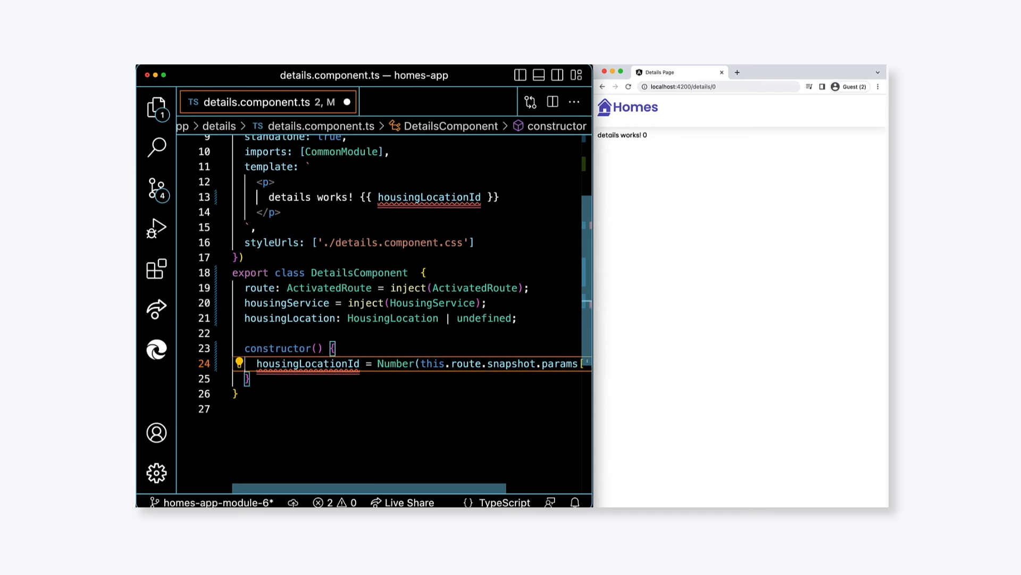
# Step: Make housingLocationId a const and assign this.housingLocation from housingService.getHousingLocationById(housingLocationId)
pyautogui.write('const')
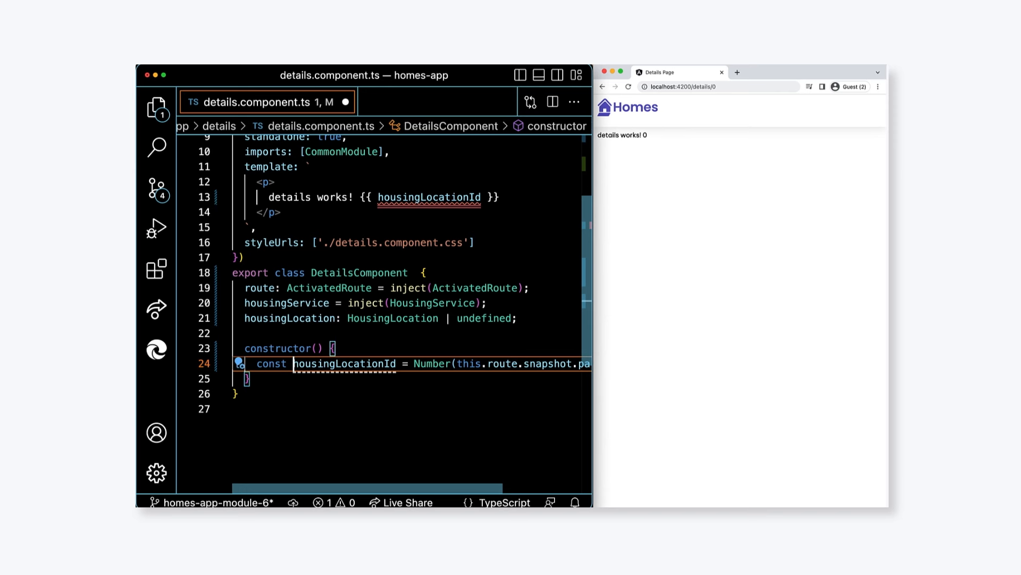
pyautogui.write('t')
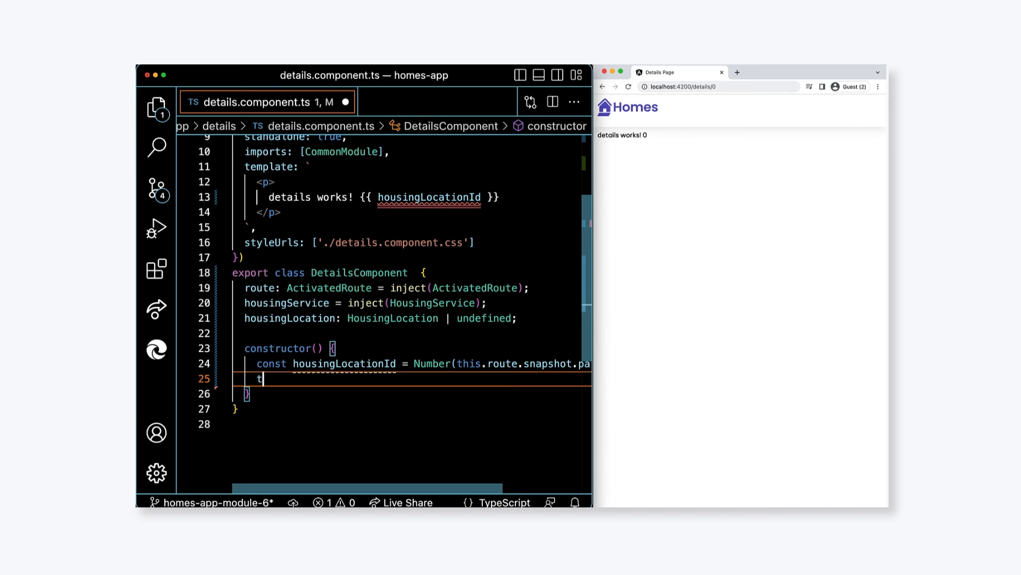
pyautogui.write('his.housingService.getHousingLocationById(housingLocationId);')
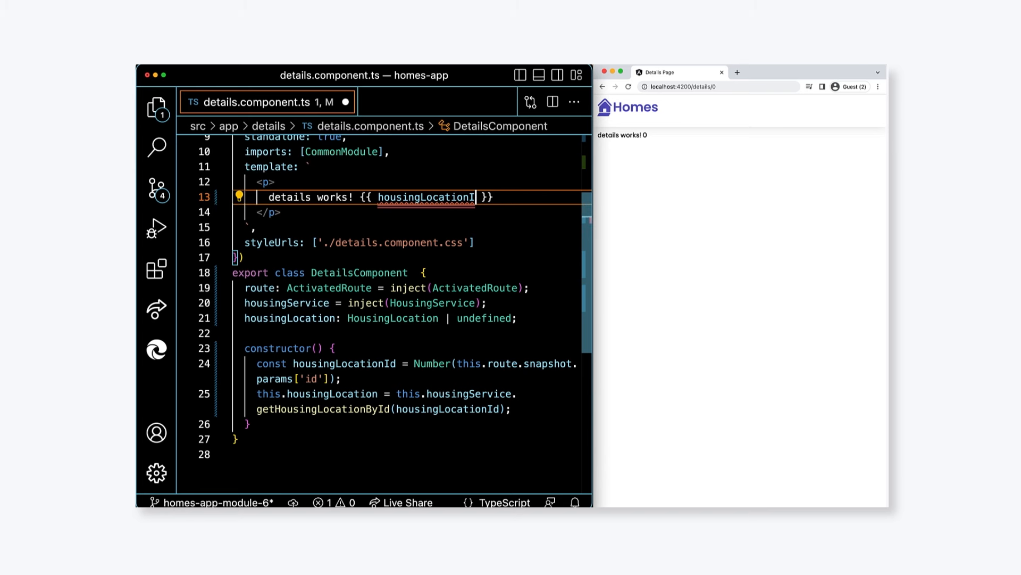
# Step: Change the template interpolation to housingLocation?.id after 'details works!'
pyautogui.press('Backspace')
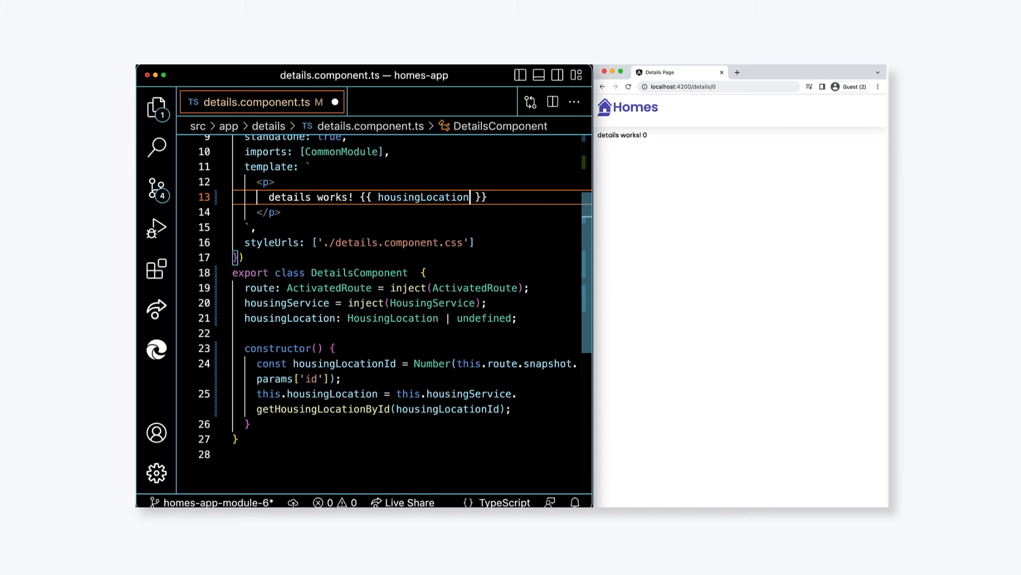
pyautogui.write('?.')
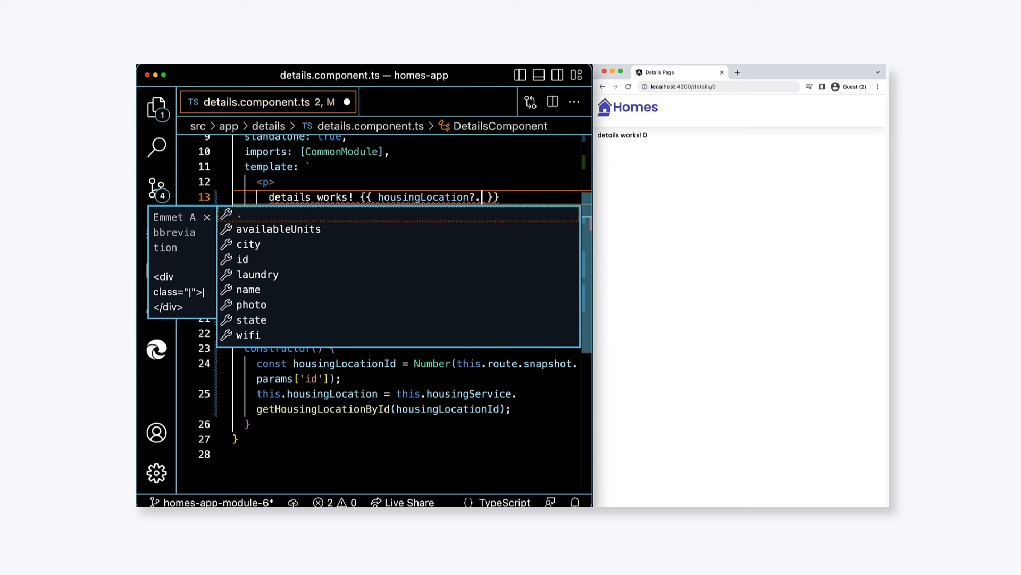
pyautogui.write('id')
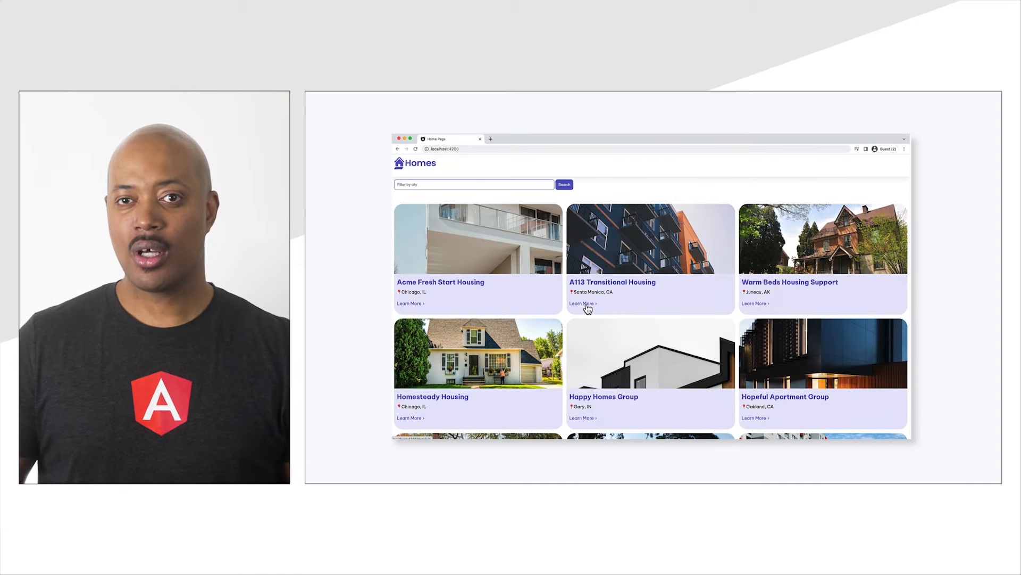
pyautogui.click(582, 304)
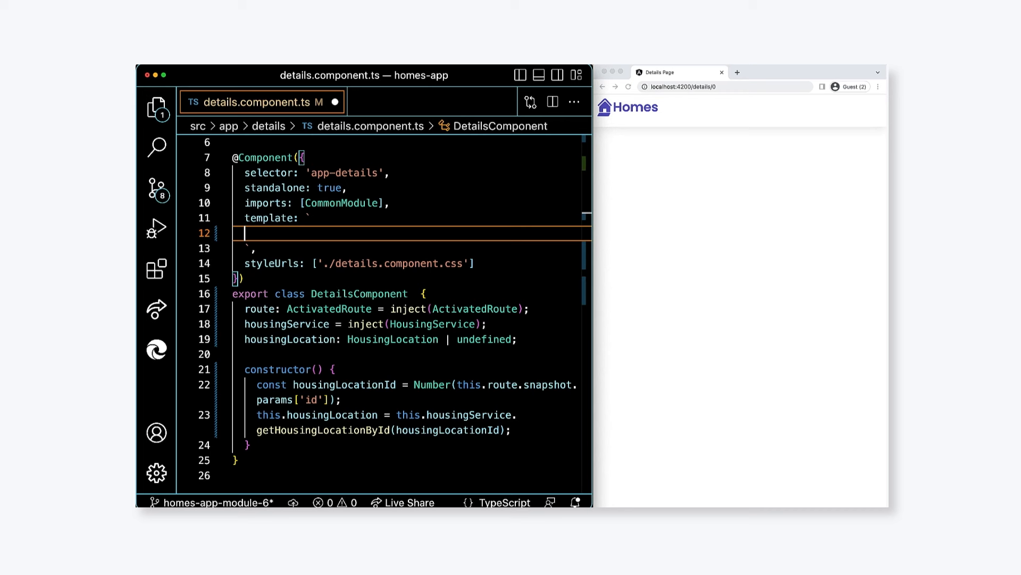
# Step: Start an <article> with a listing-photo img bound to housingLocation?.photo
pyautogui.write('<article>')
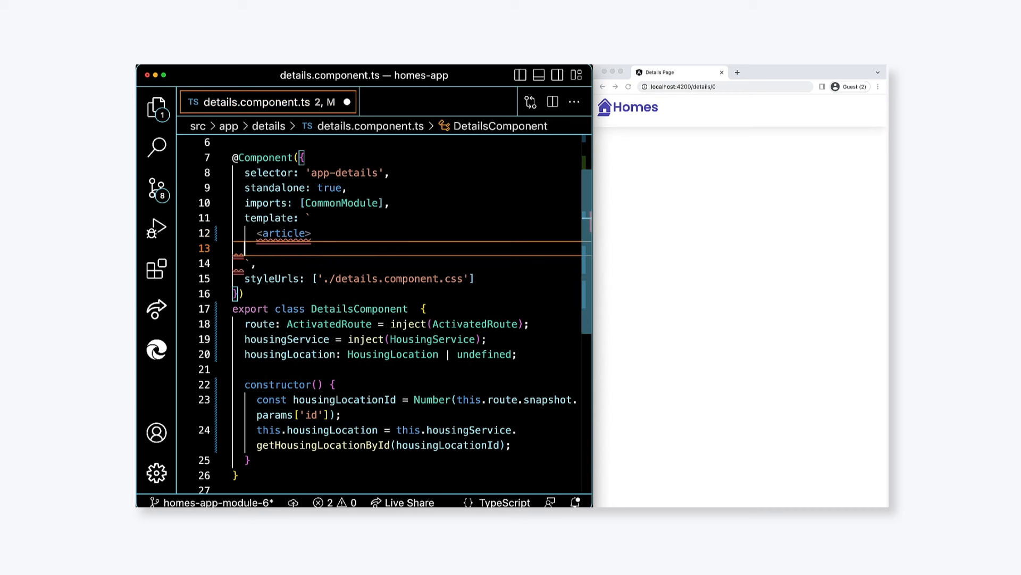
pyautogui.write('<img class="listing-photo')
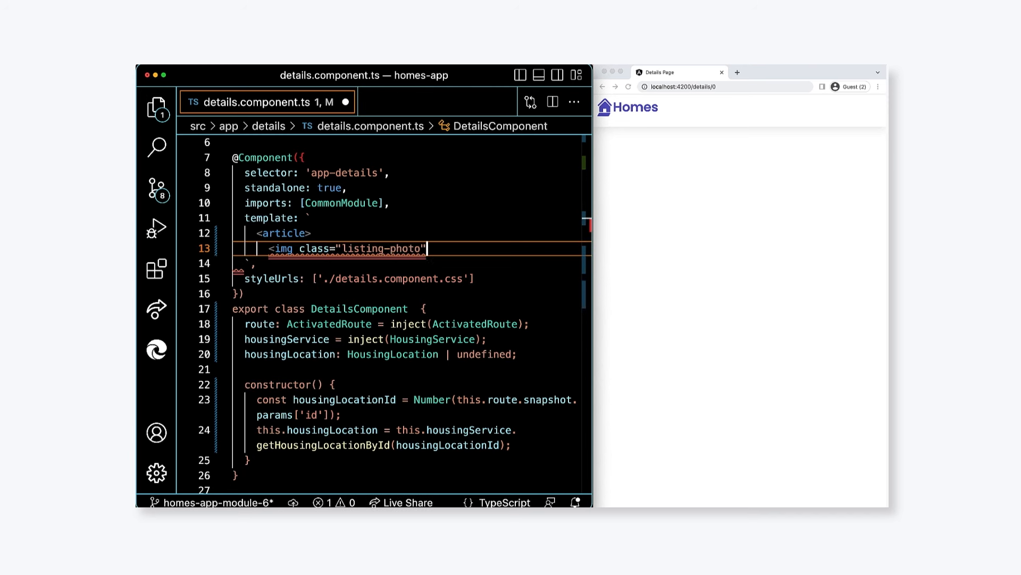
pyautogui.write('[sr')
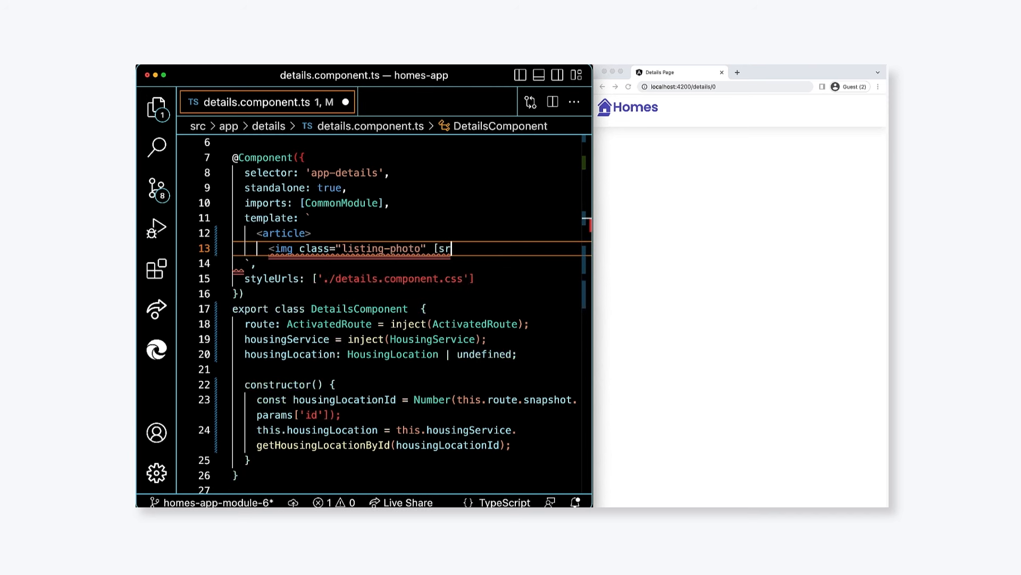
pyautogui.write('c]="housingLocatio')
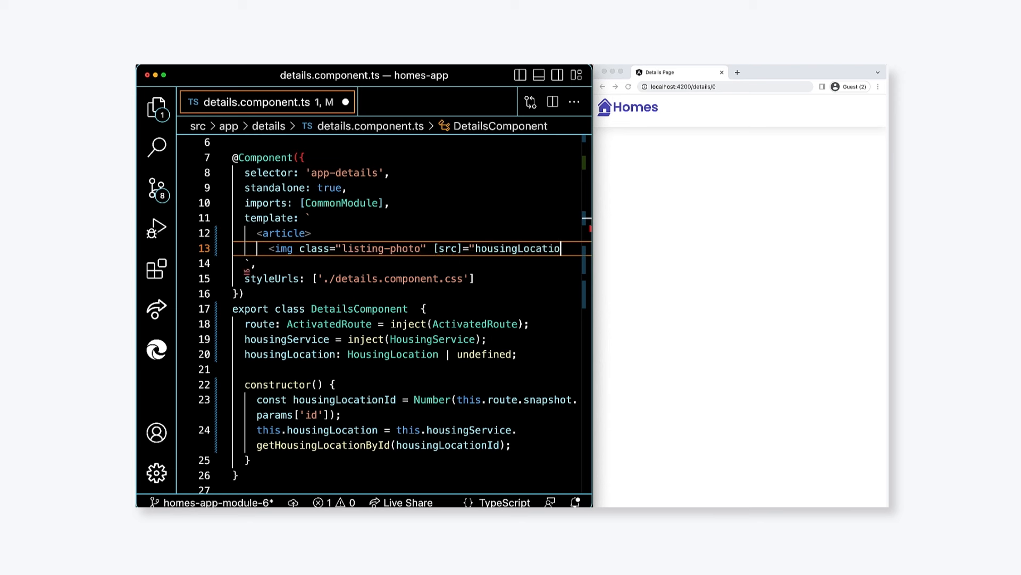
pyautogui.write('n?.photo">')
pyautogui.write('<se')
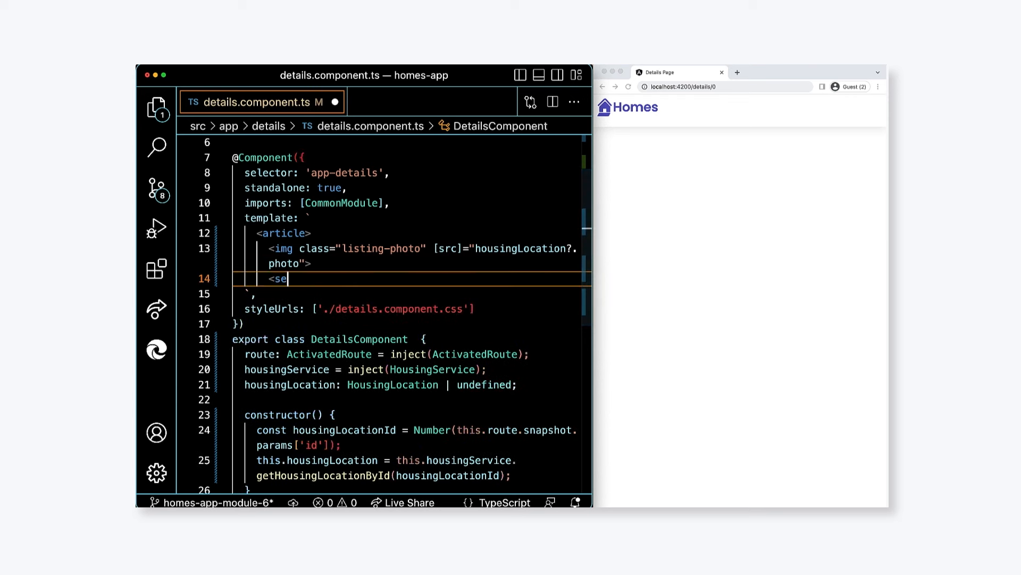
# Step: Add a listing-description section with an h2 listing-heading showing housingLocation?.name
pyautogui.write('ction class="')
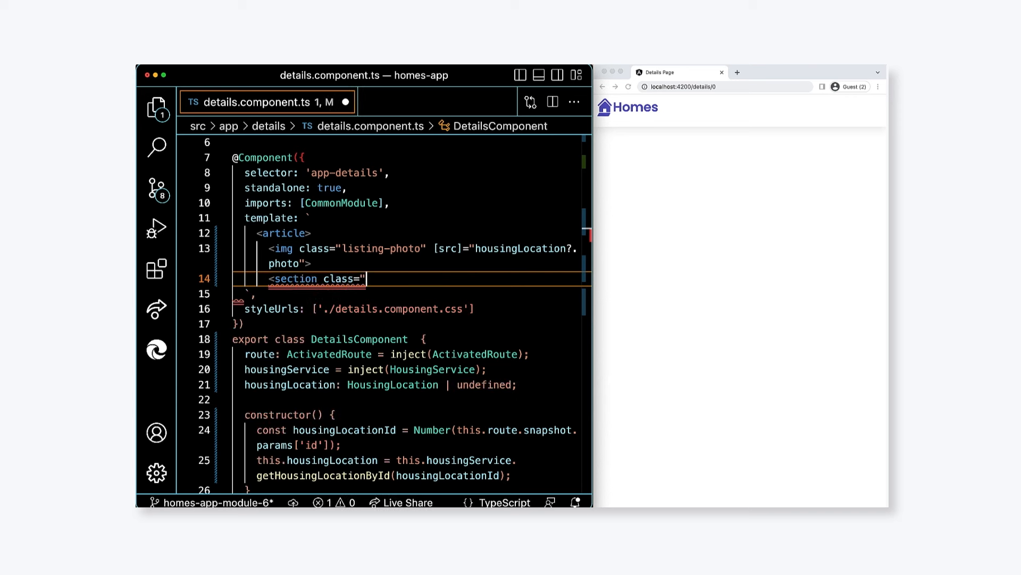
pyautogui.write('listing-description">')
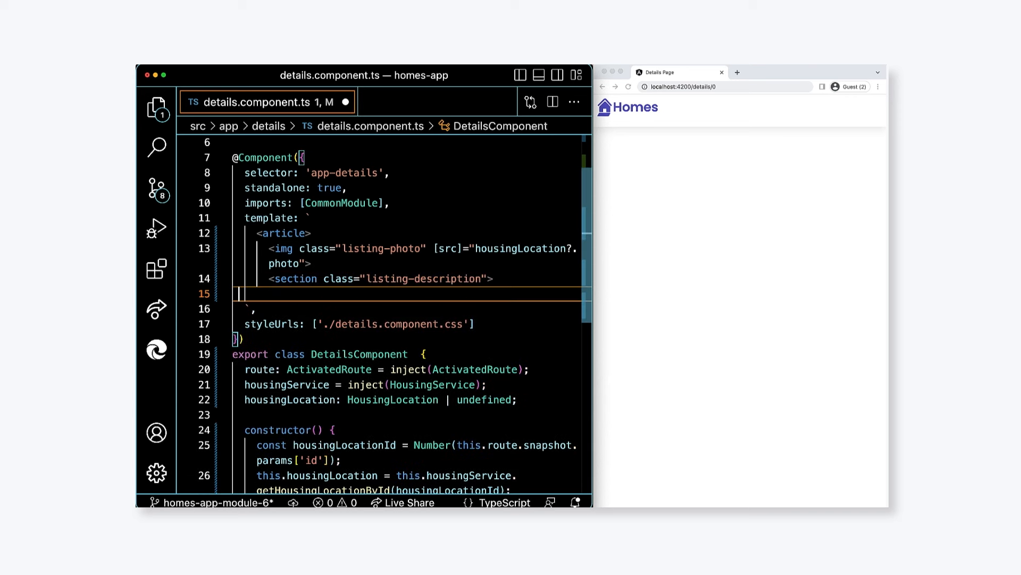
pyautogui.write('<h2 class="l')
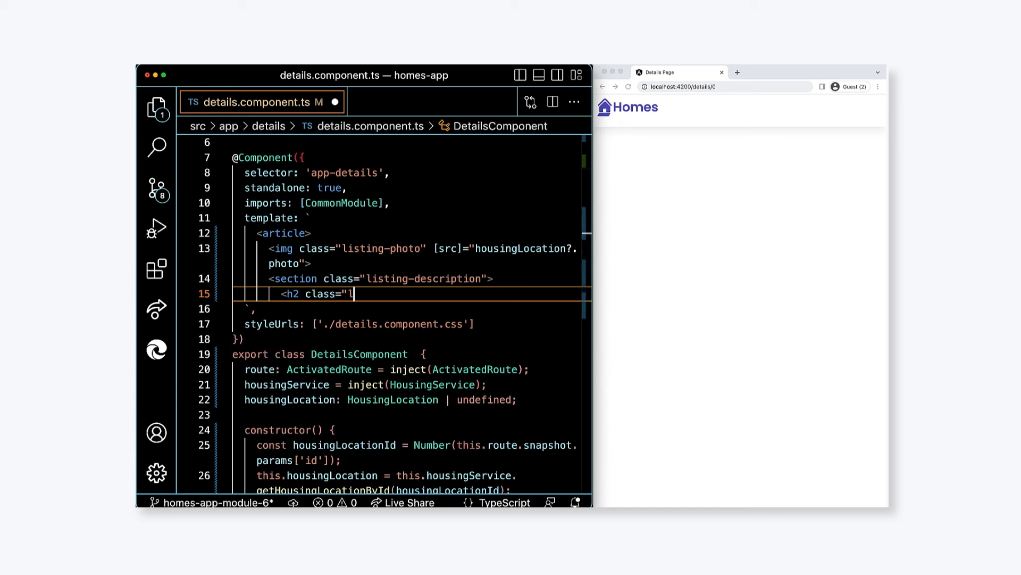
pyautogui.write('listing-heading"')
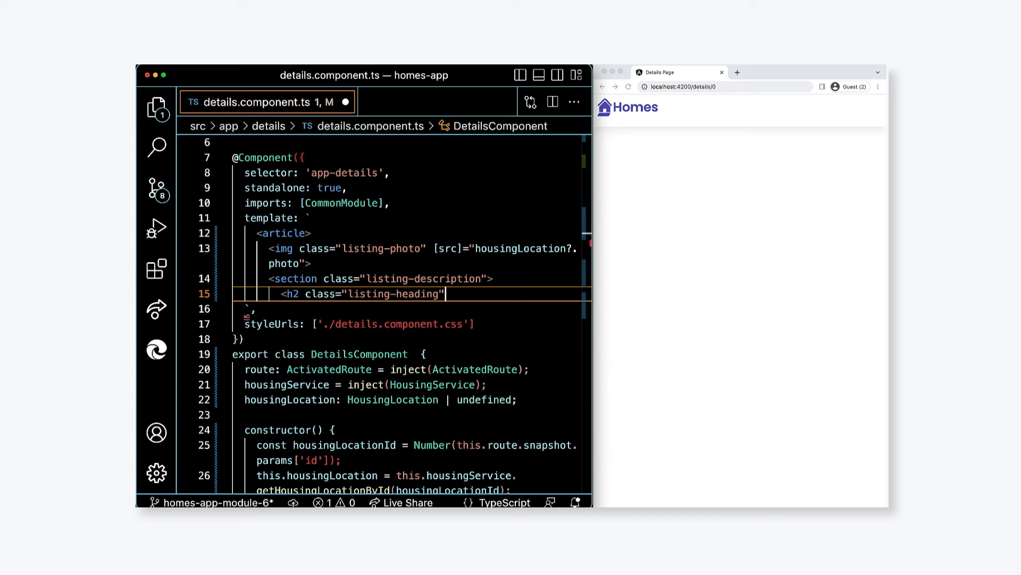
pyautogui.write('>{{housin')
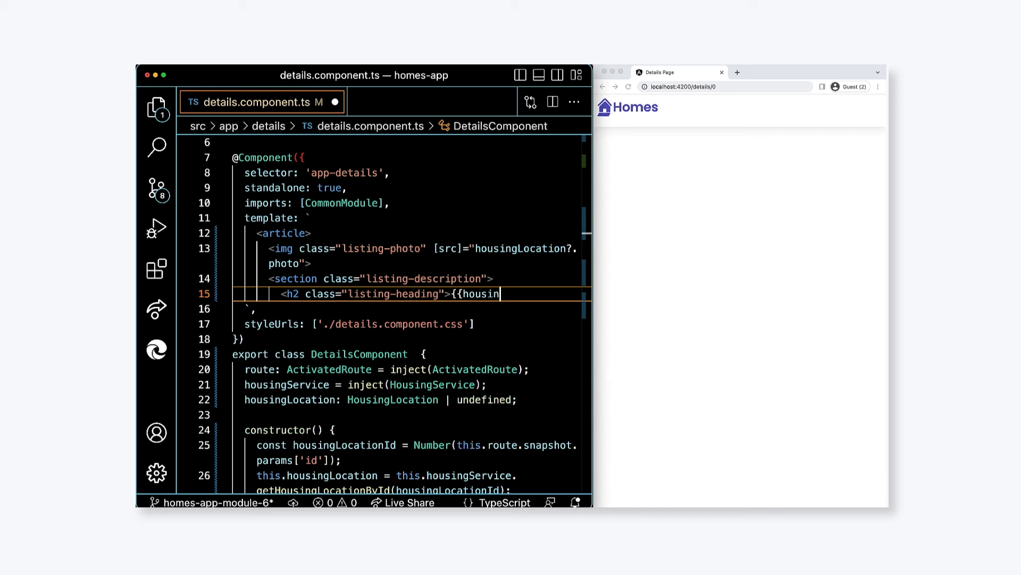
pyautogui.write('gLocation?.name}}')
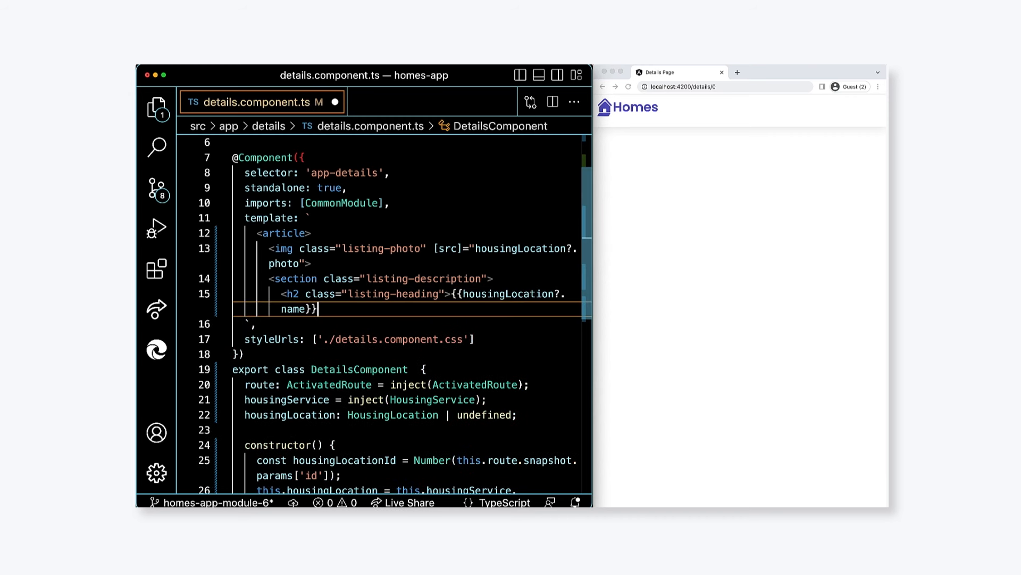
pyautogui.write('</h2>')
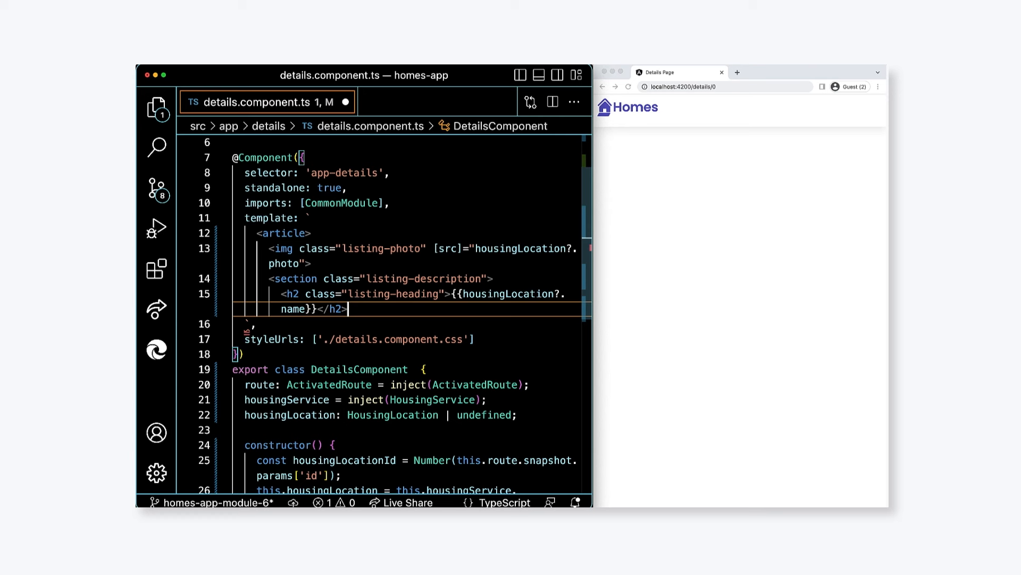
# Step: Add a location paragraph with housingLocation?.city and state, then close the section and article
pyautogui.write('<p class="listing-location">')
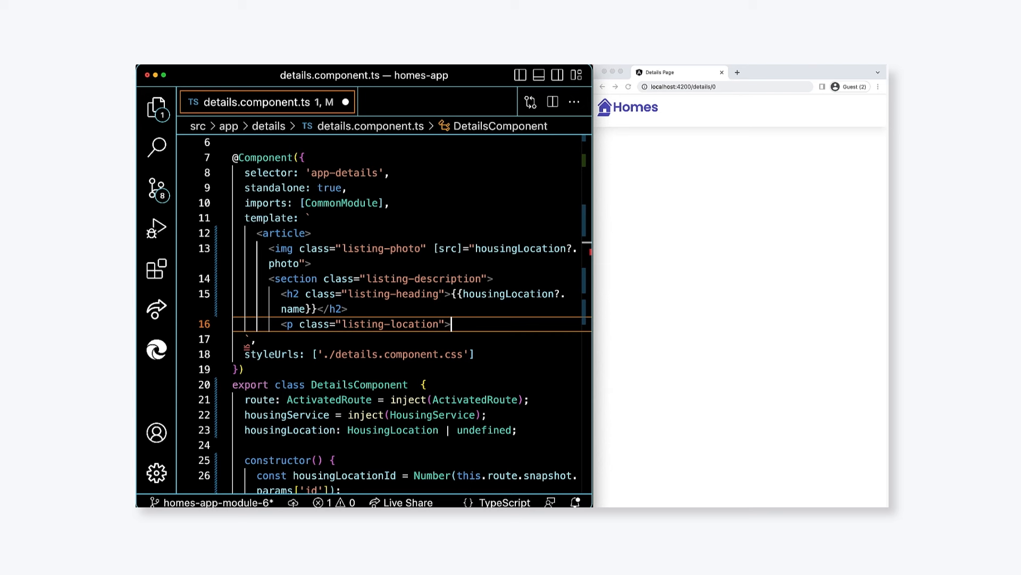
pyautogui.write('{{housingLocatio')
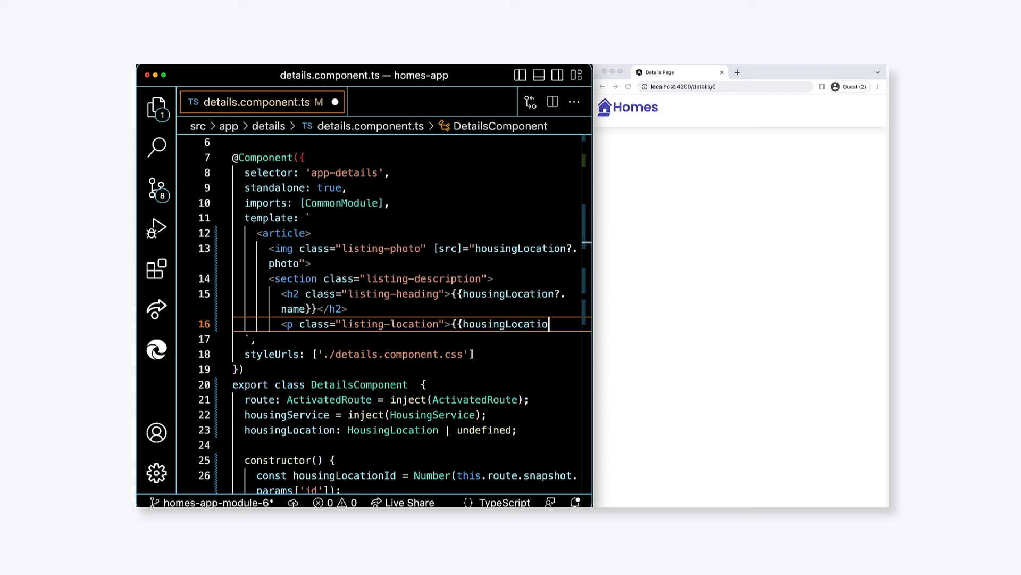
pyautogui.write('?.city}},')
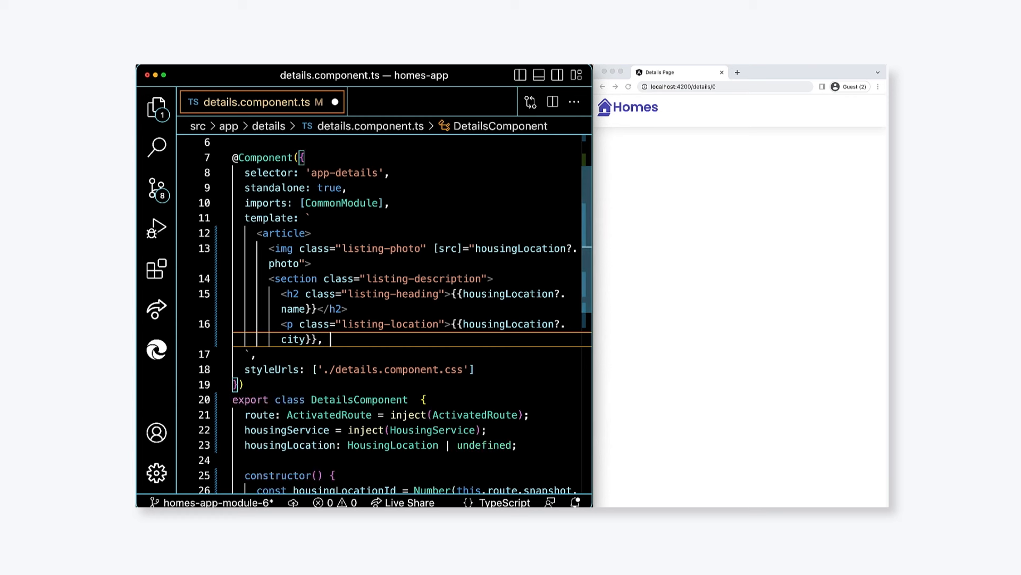
pyautogui.write('{{housing')
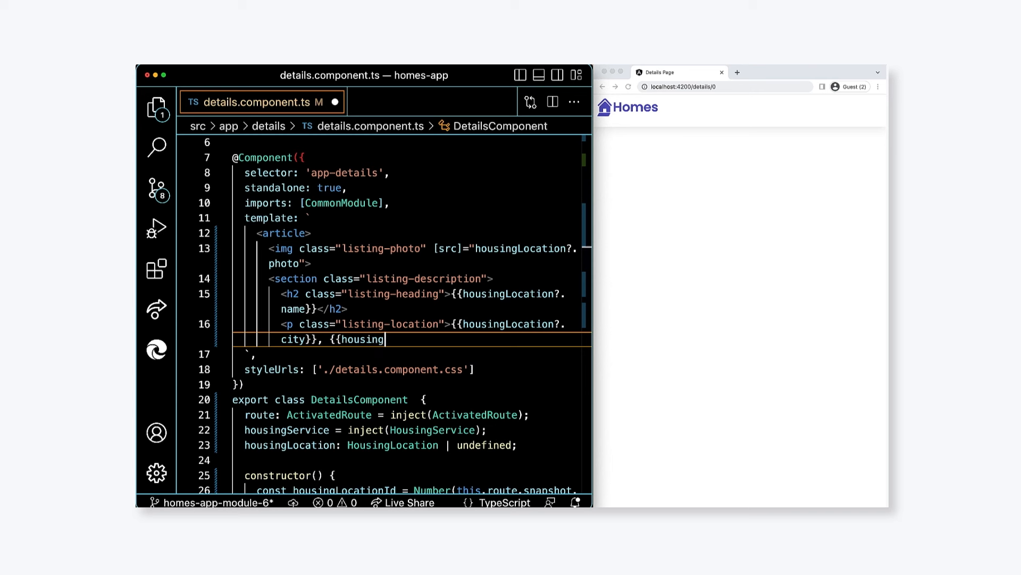
pyautogui.write('Location?.state}}')
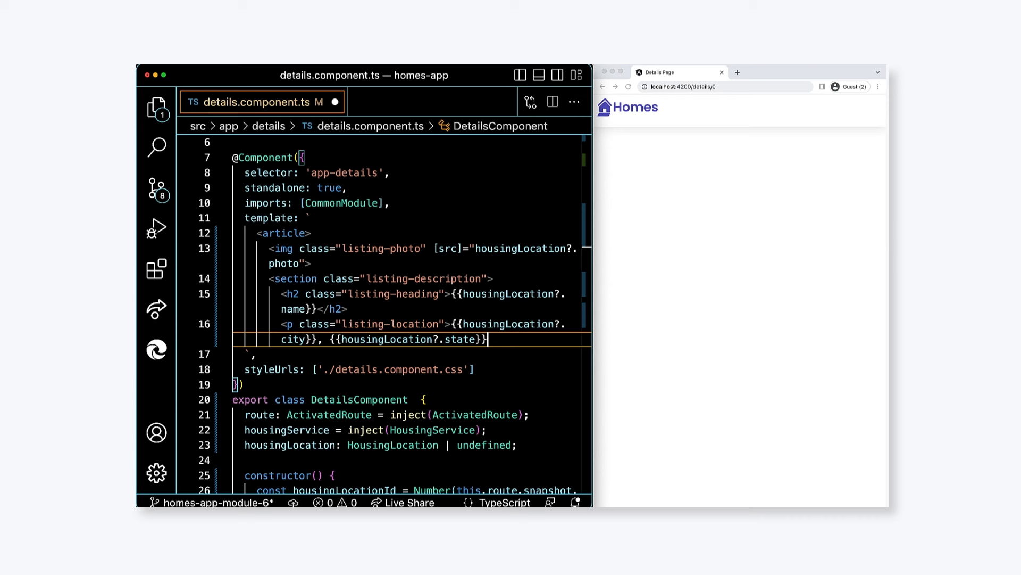
pyautogui.write('</section>')
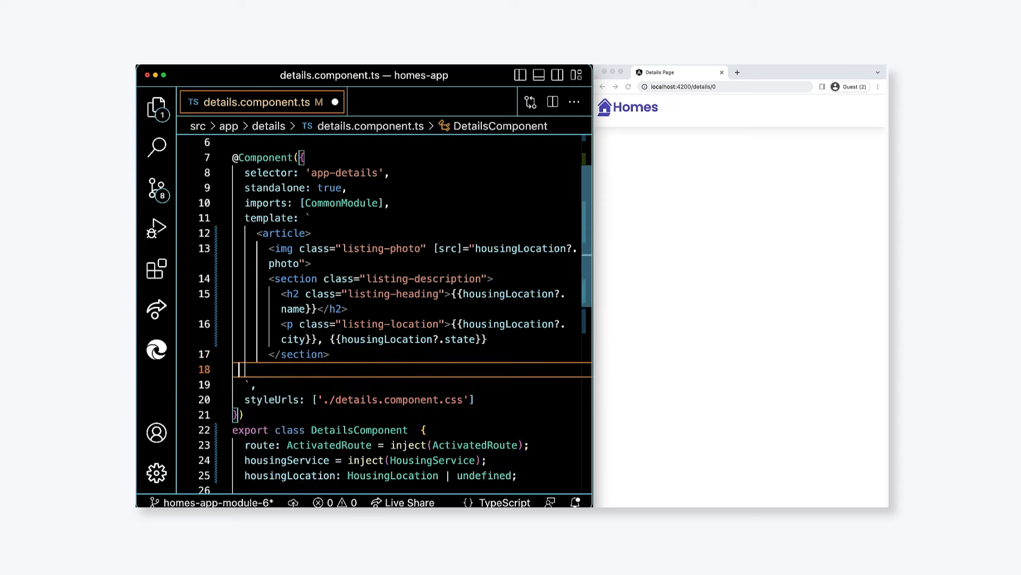
pyautogui.write('</article>')
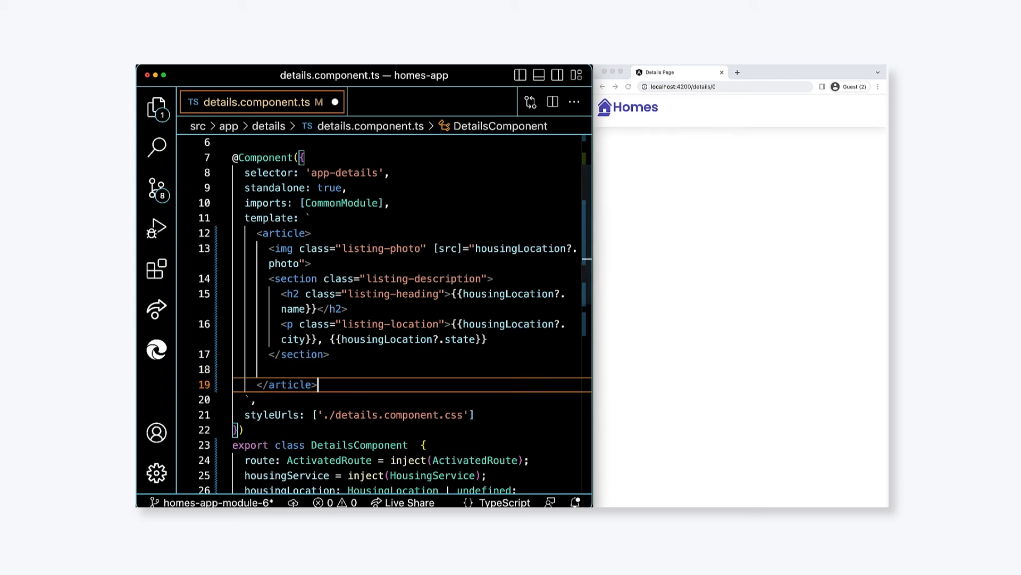
pyautogui.scroll(-3)
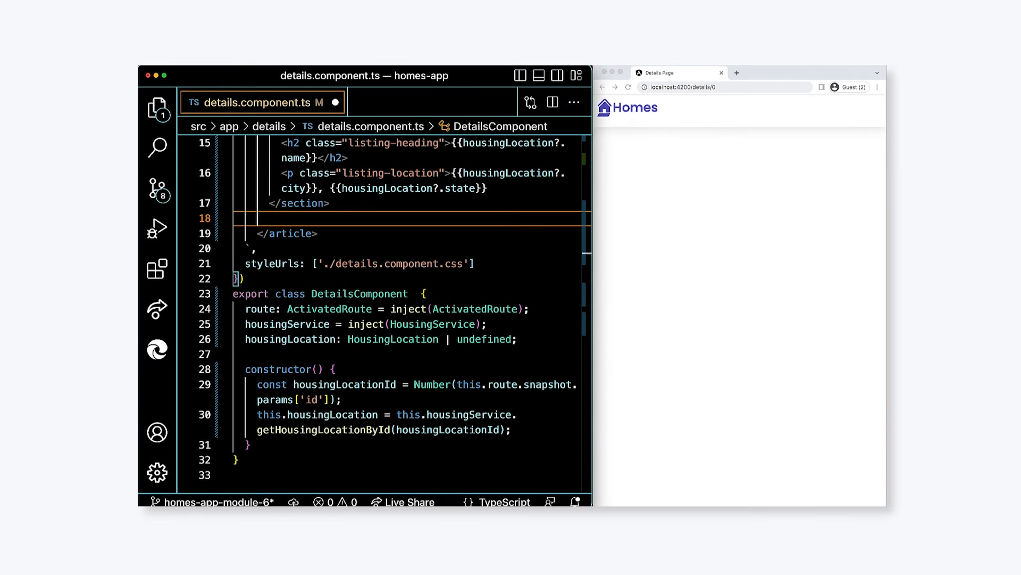
# Step: Add a listing-features section with a section-heading 'About this housing location' and begin a <ul>
pyautogui.write('<secti')
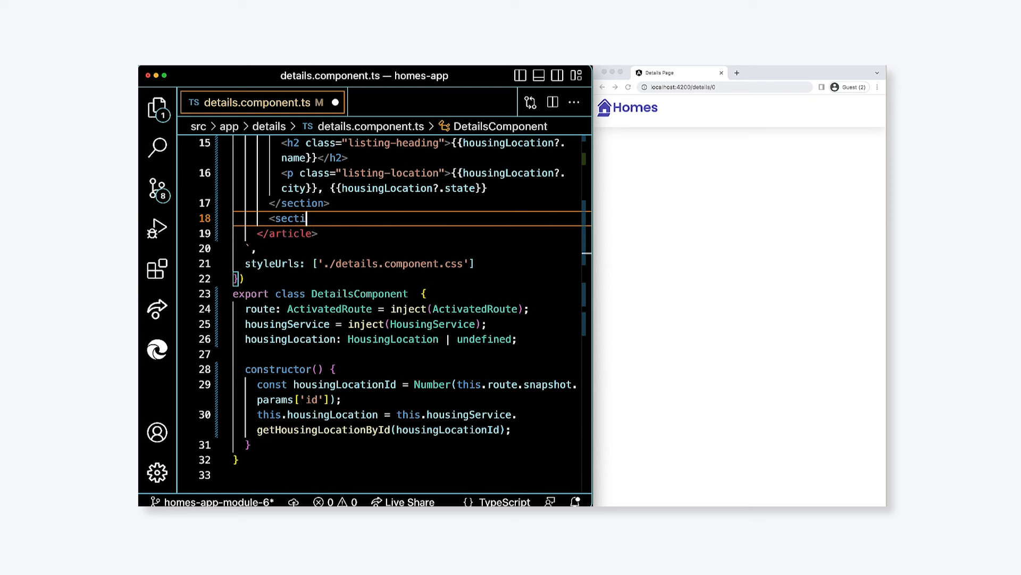
pyautogui.write('class="listing-features">')
pyautogui.write('<h2')
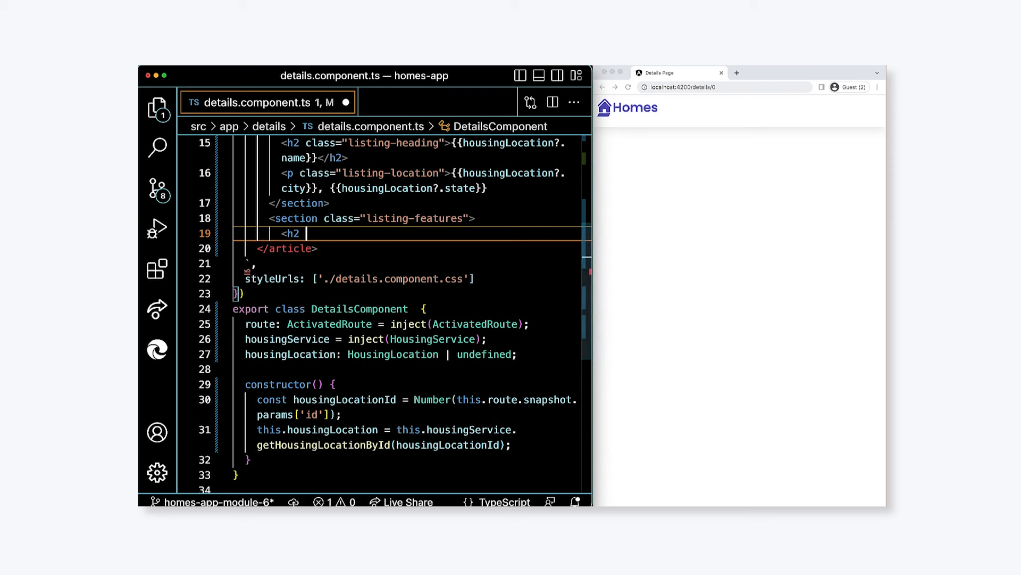
pyautogui.write('class="se')
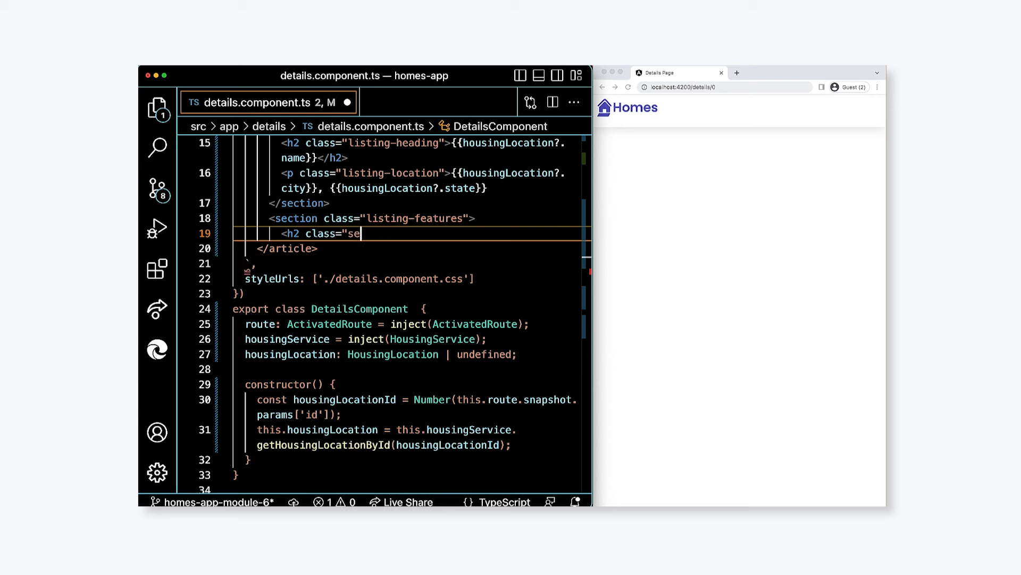
pyautogui.write('ction-heading"')
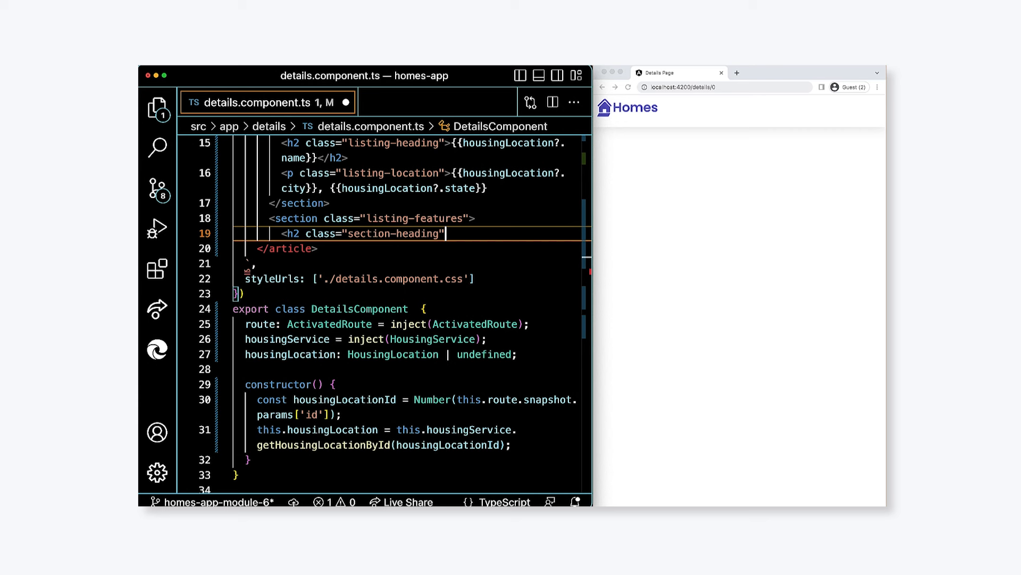
pyautogui.write('>About this housing locat')
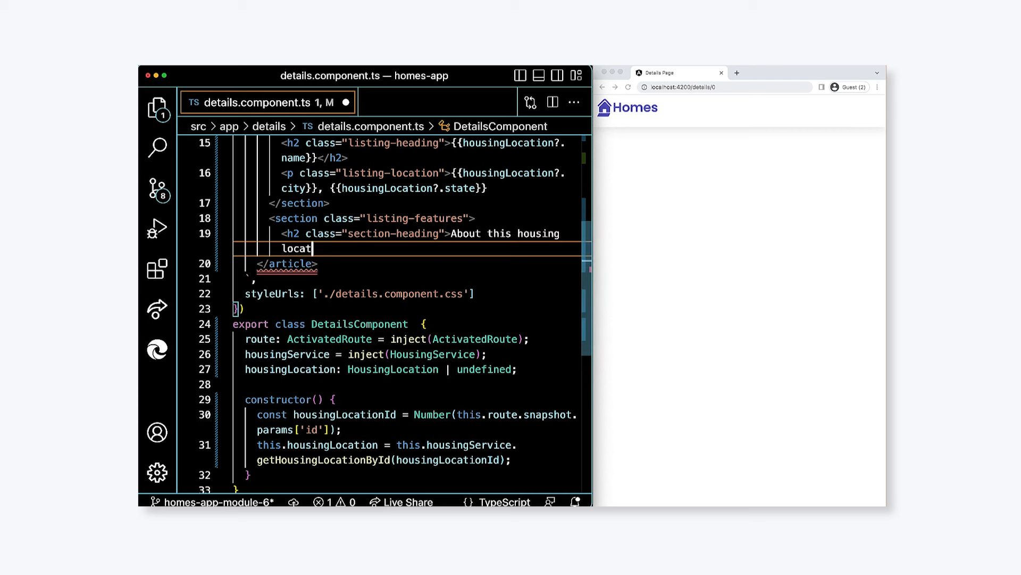
pyautogui.write('ion</h2>')
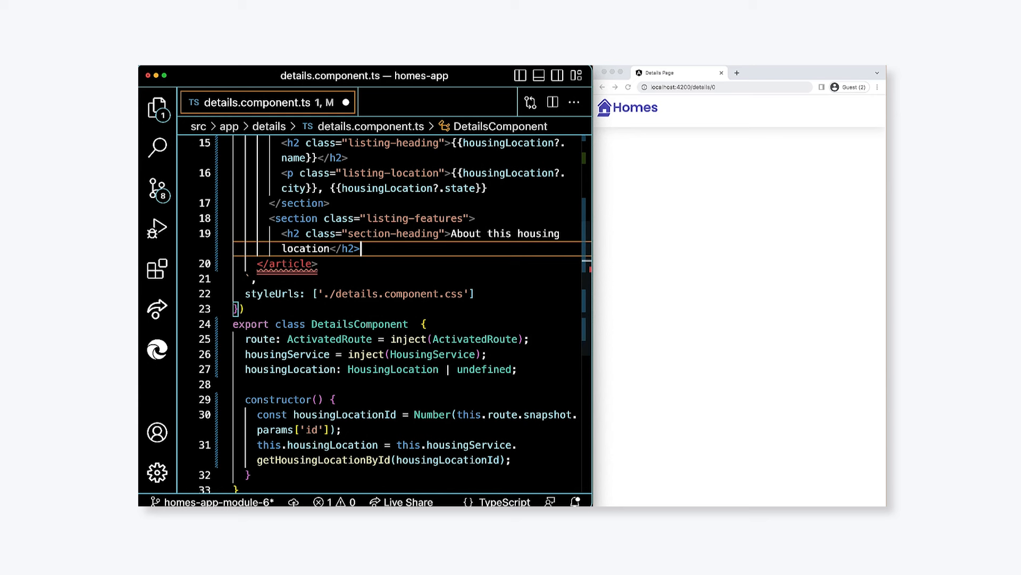
pyautogui.write('<ul>')
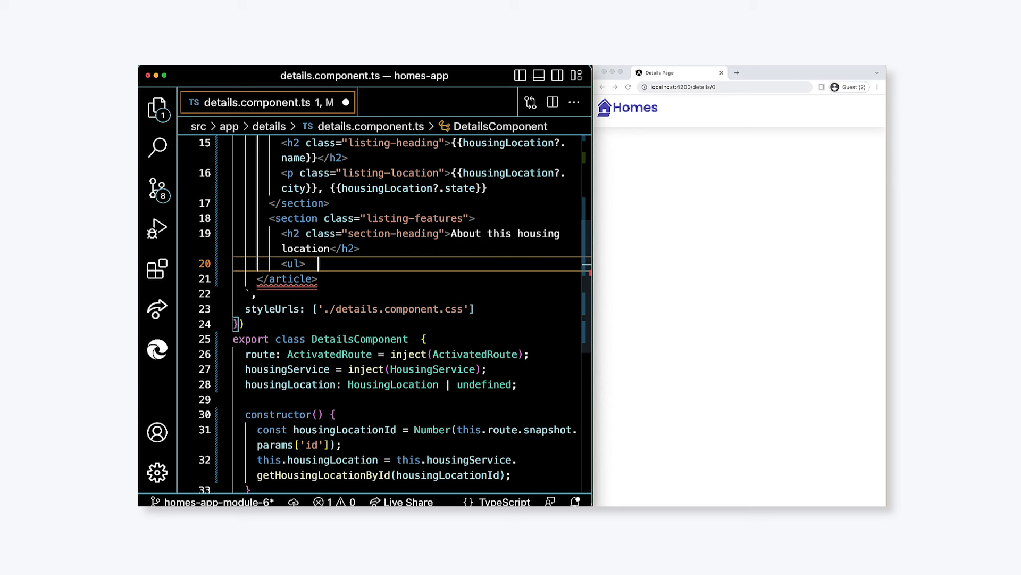
# Step: Add a list item 'Units available:' bound to housingLocation?.availableUnits
pyautogui.write('<li')
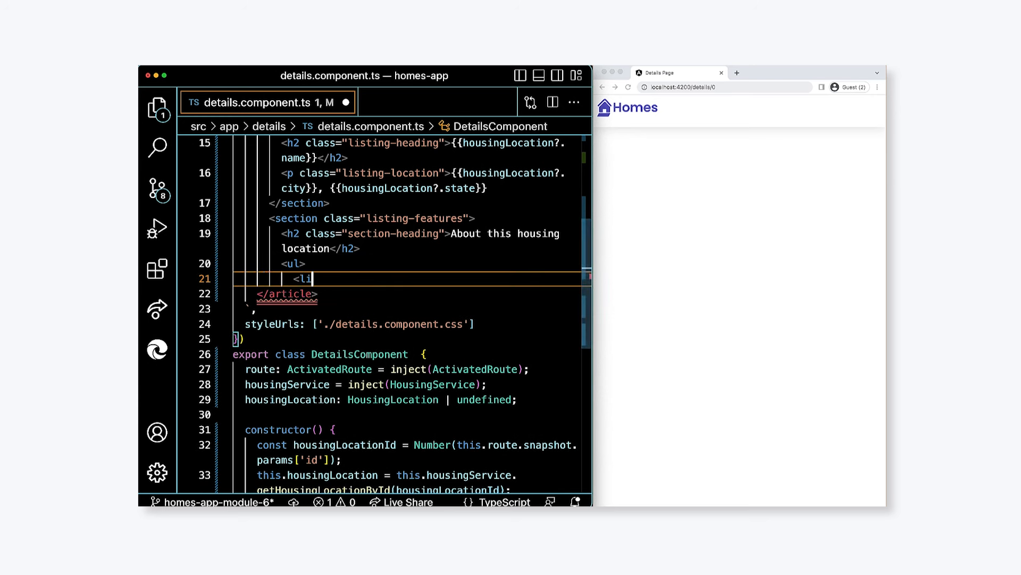
pyautogui.write('Units available')
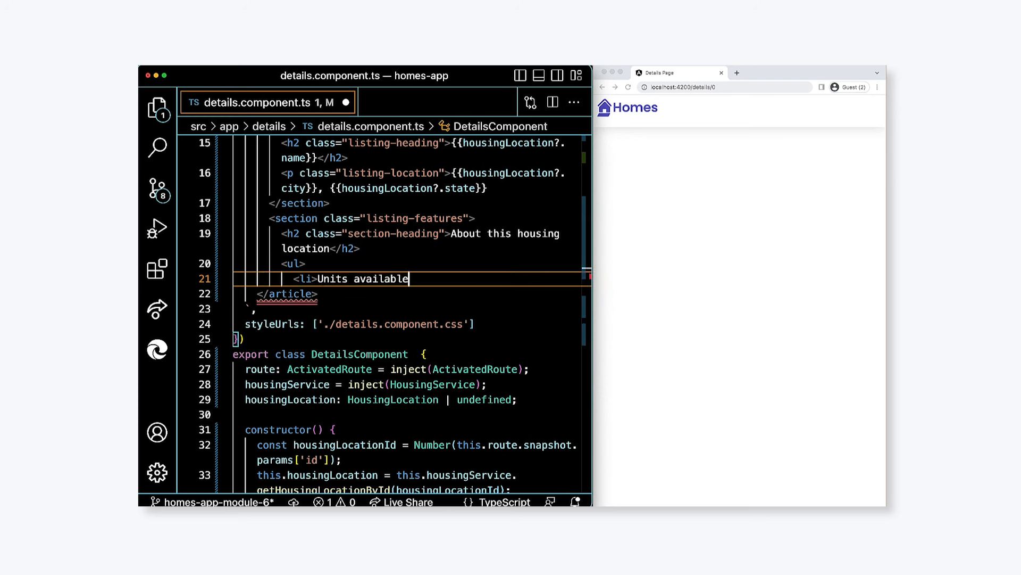
pyautogui.write(':')
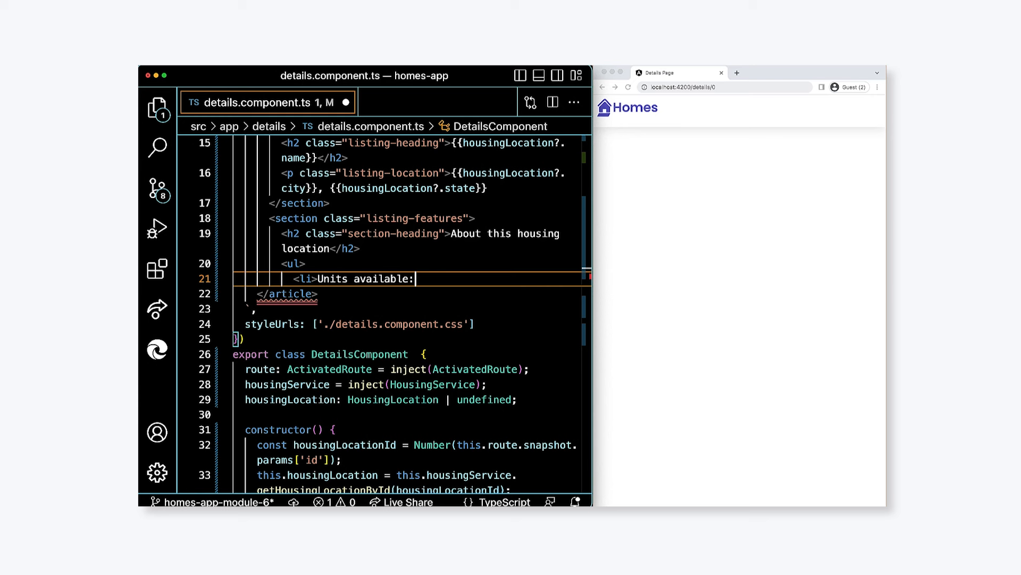
pyautogui.write('{{housingLocati')
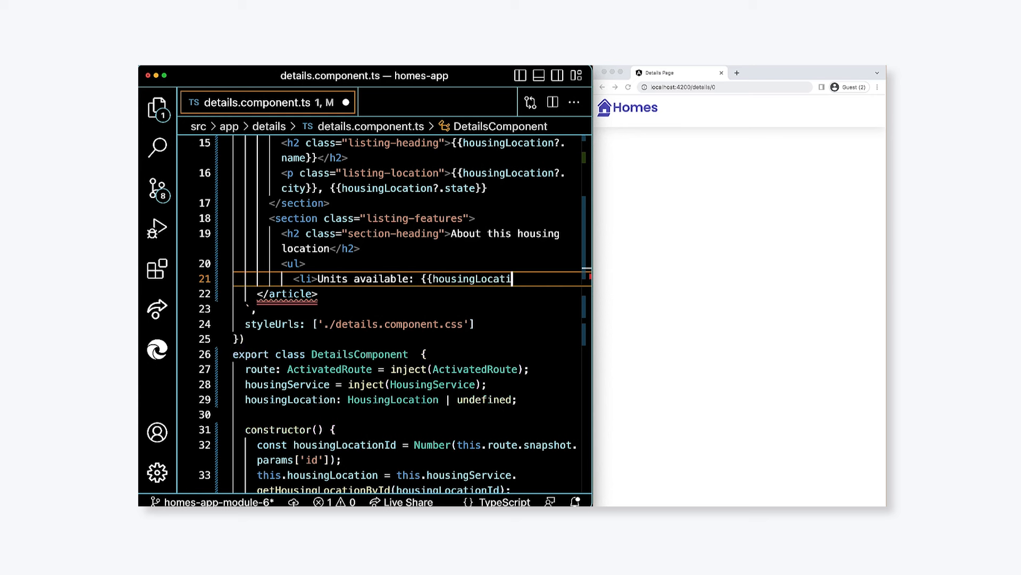
pyautogui.write('availableUnit')
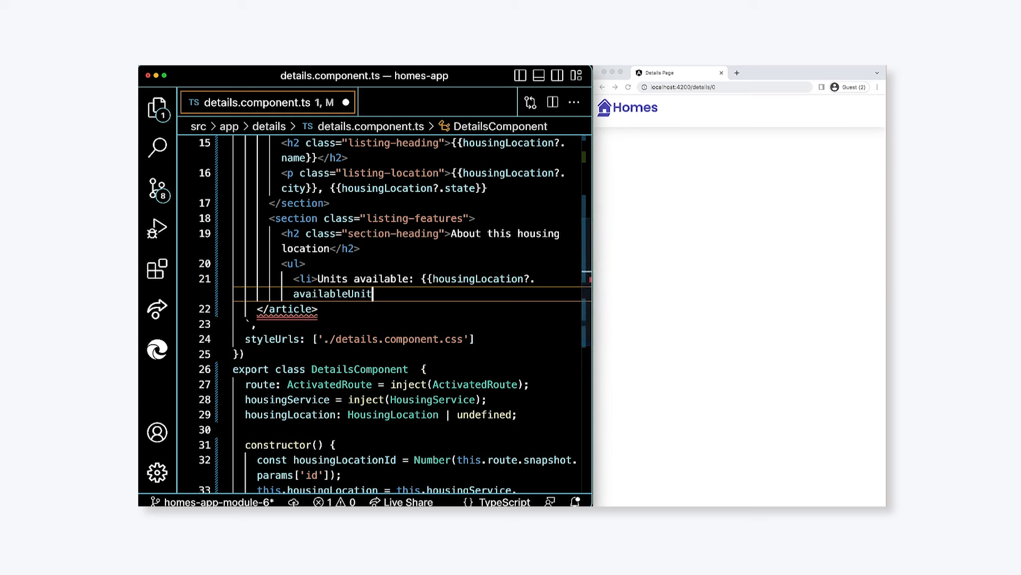
pyautogui.write('s}}</li>')
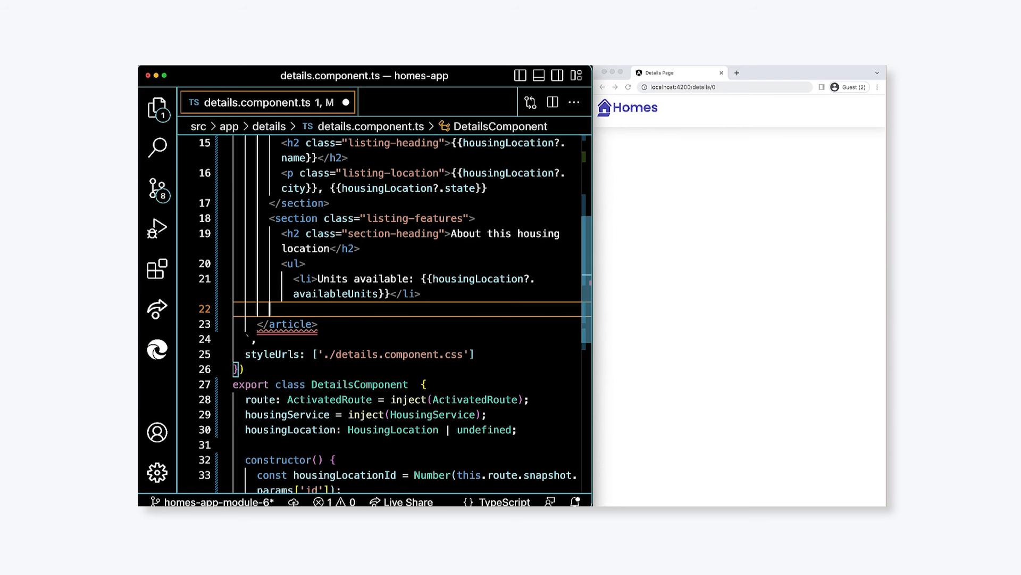
# Step: Add list items for wifi and laundry bound to housingLocation?.wifi and housingLocation?.laundry
pyautogui.write('<li>Does this')
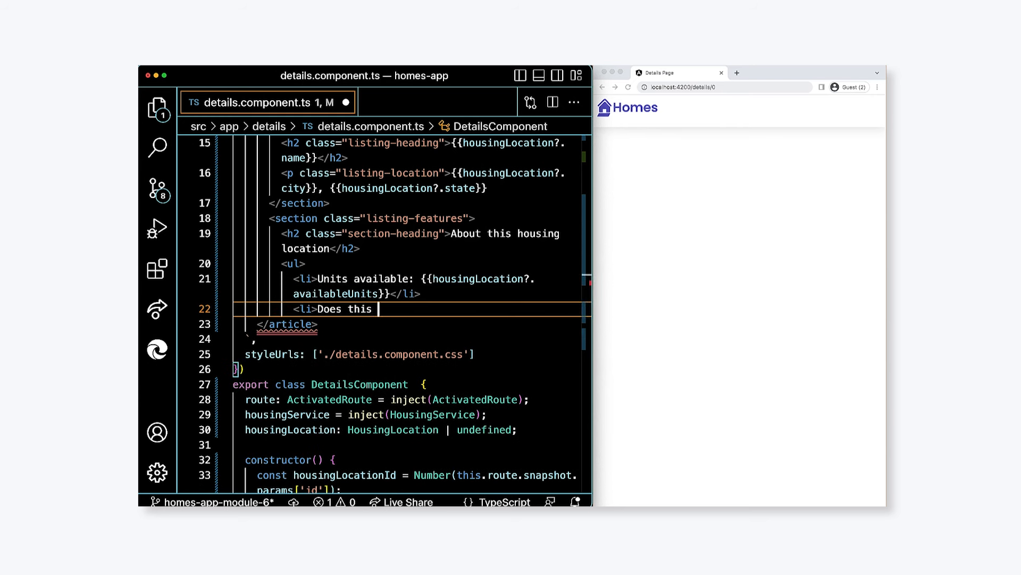
pyautogui.write('location have wifi:')
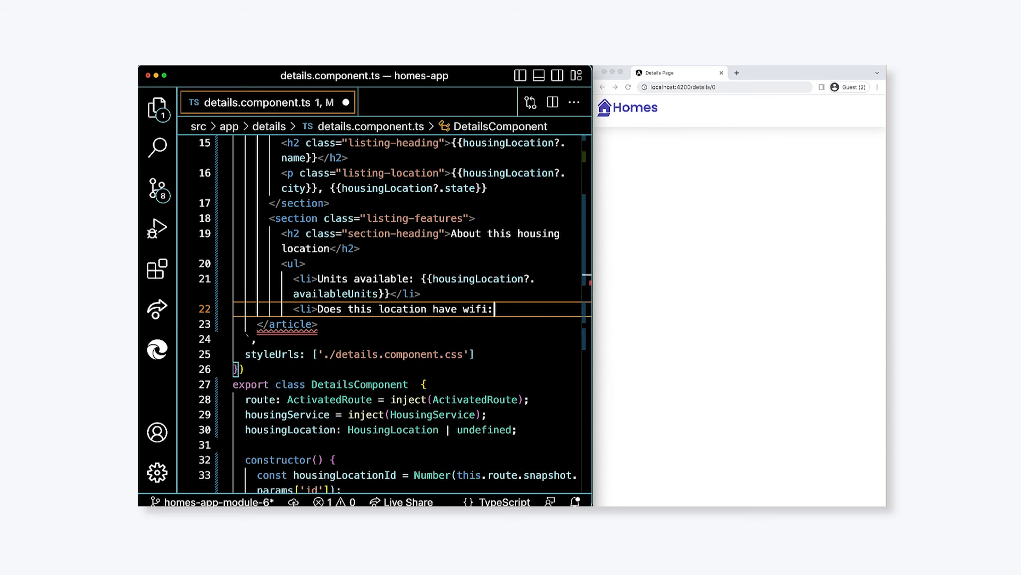
pyautogui.write('{{hou')
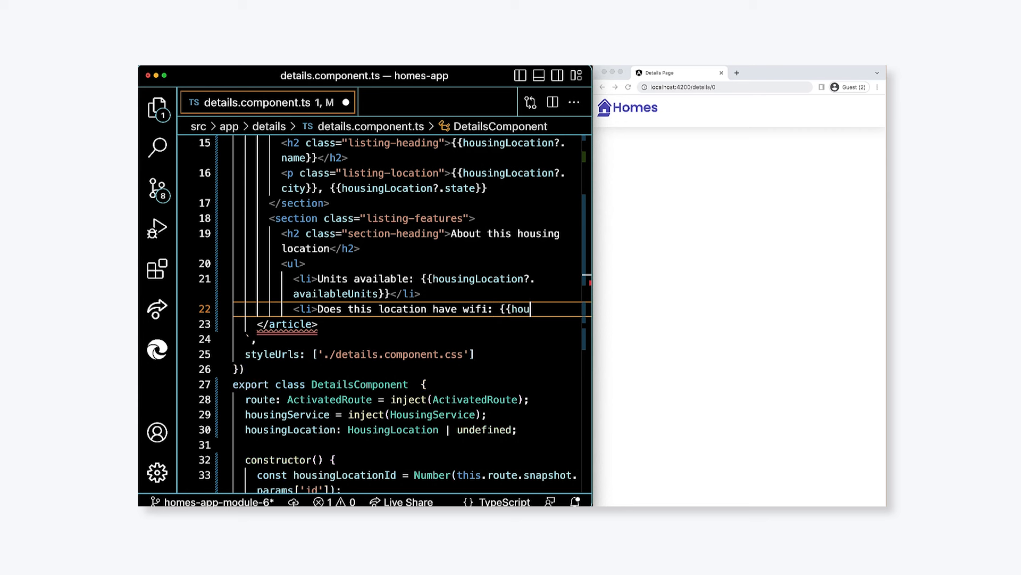
pyautogui.write('{{housingLocation?.wifi}}')
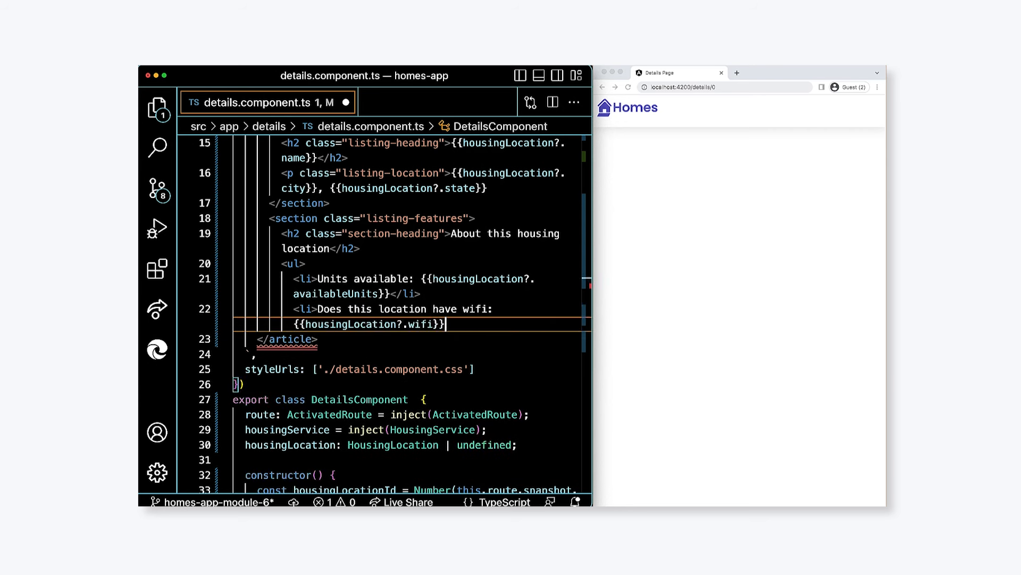
pyautogui.write('</li>')
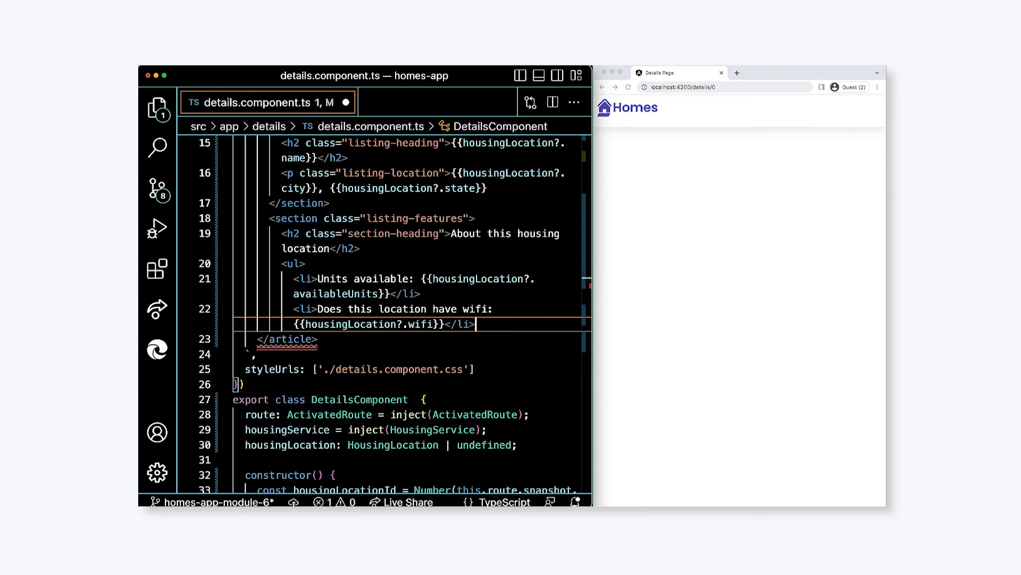
pyautogui.write('<li>Does t')
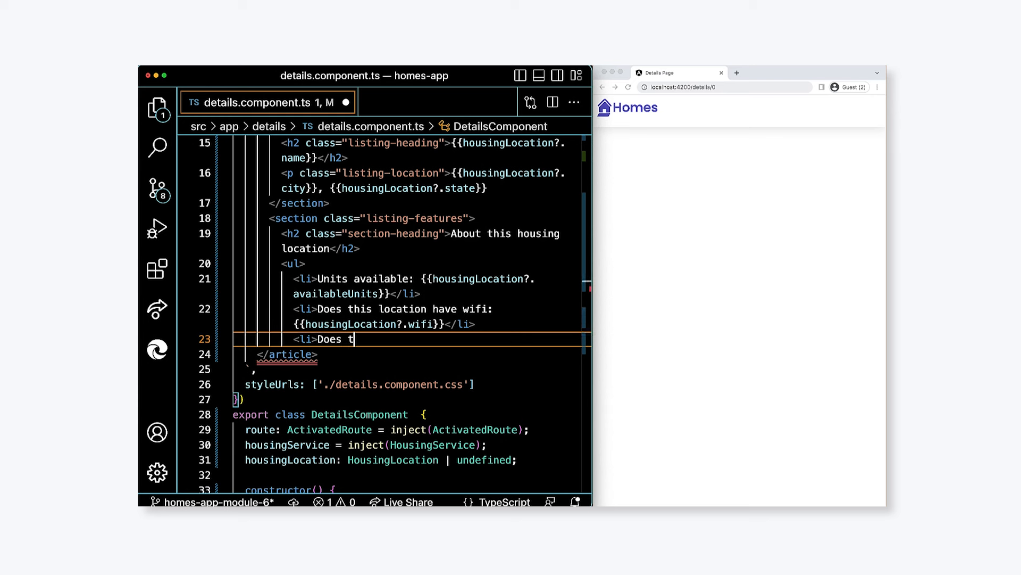
pyautogui.write('his location have laundry')
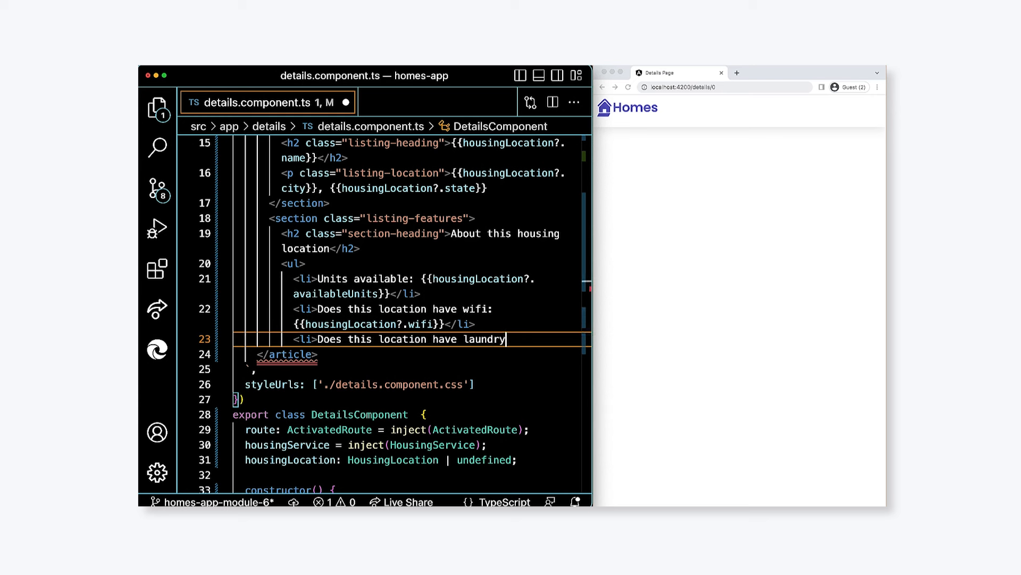
pyautogui.write(': {{housi')
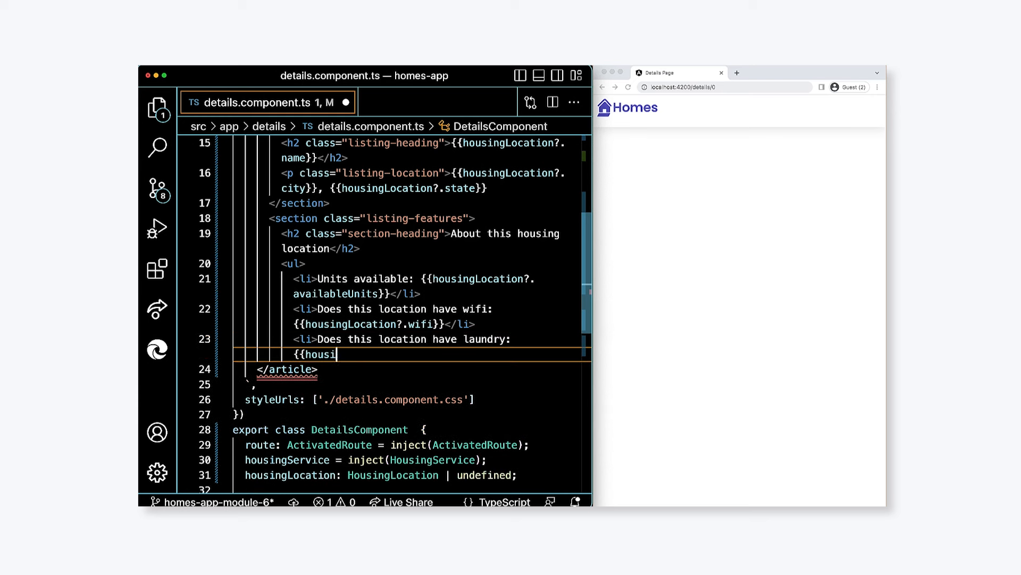
pyautogui.write('ngLocation?.laundry}}')
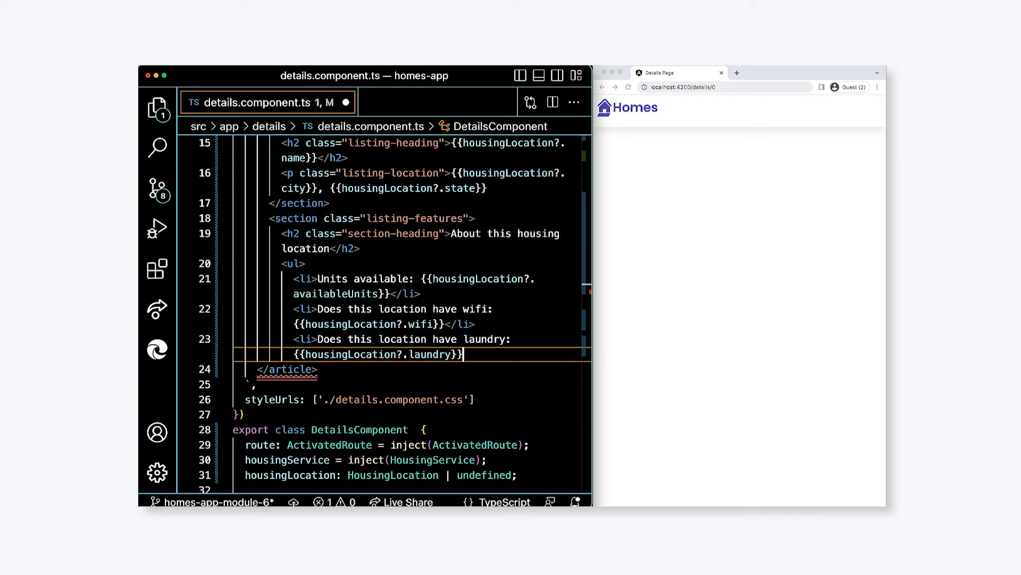
pyautogui.write('</li>')
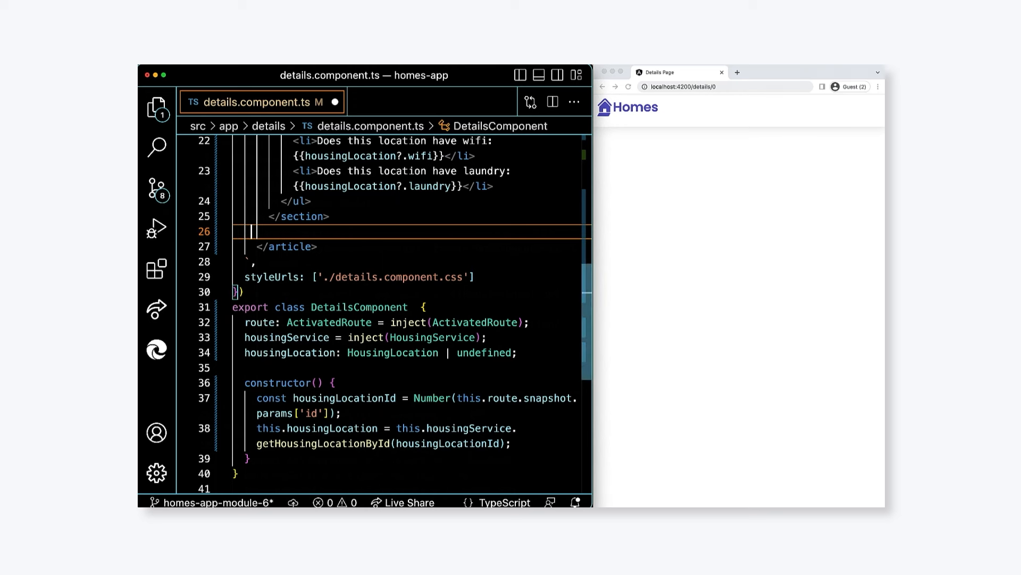
# Step: Add a listing-apply section with a section-heading 'Apply now to live here'
pyautogui.write('<section class="')
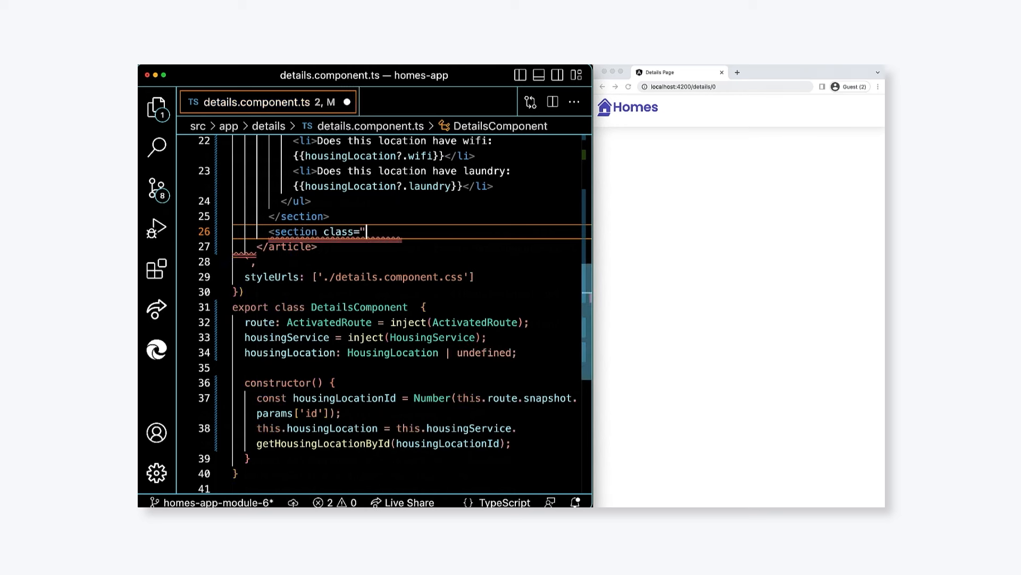
pyautogui.write('listing-apply">')
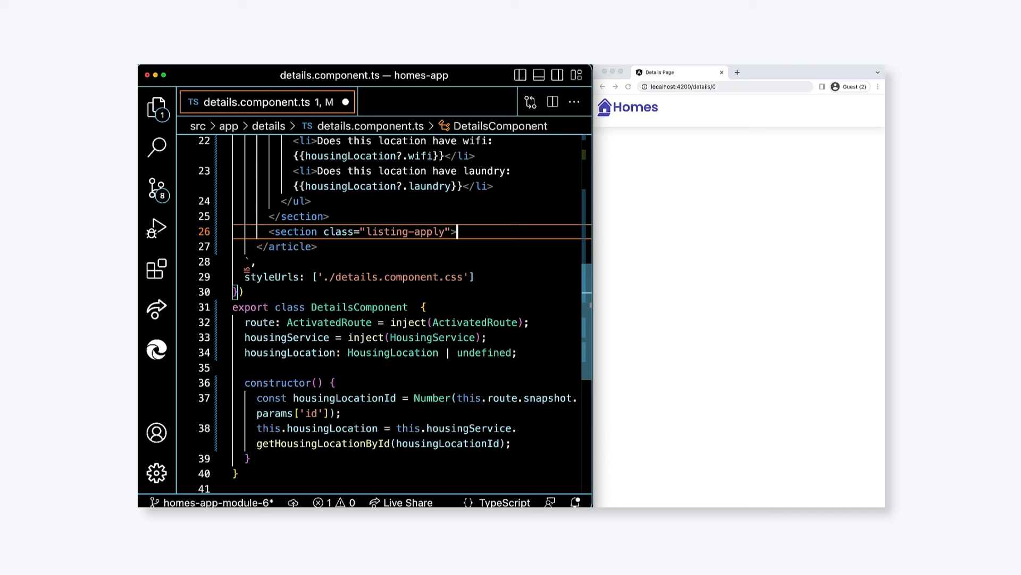
pyautogui.write('<h')
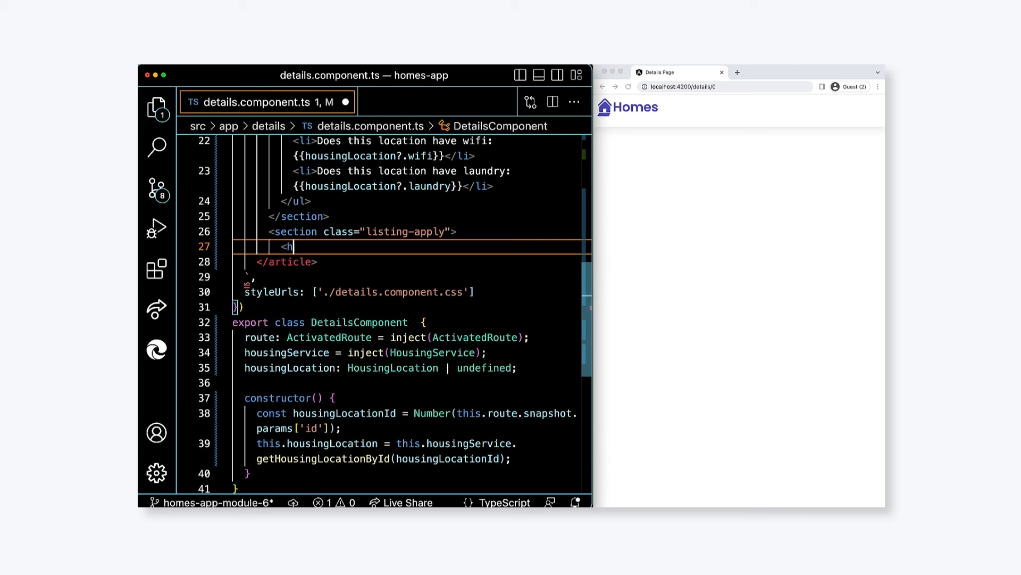
pyautogui.write('2 class="section-he')
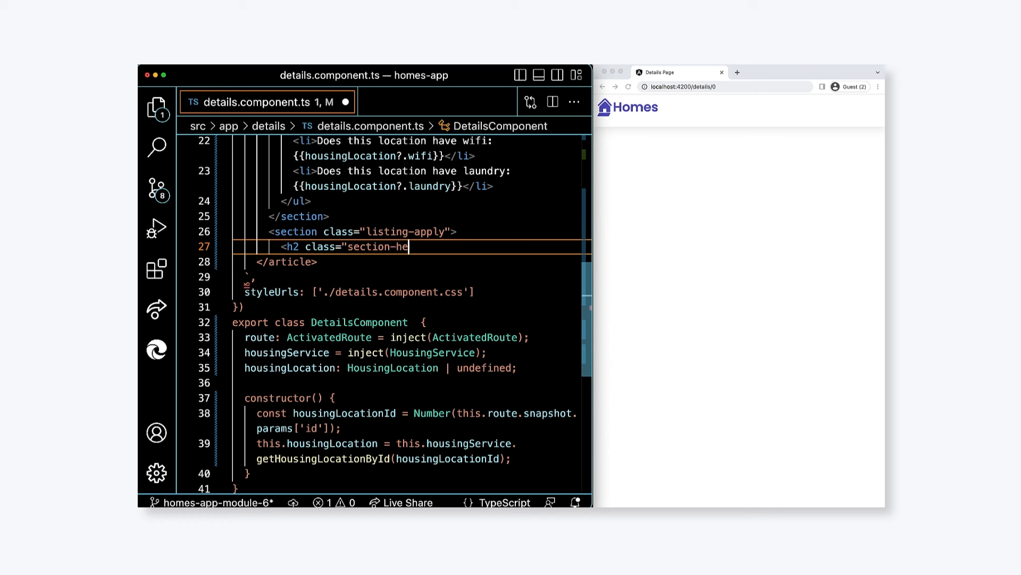
pyautogui.write('ading"')
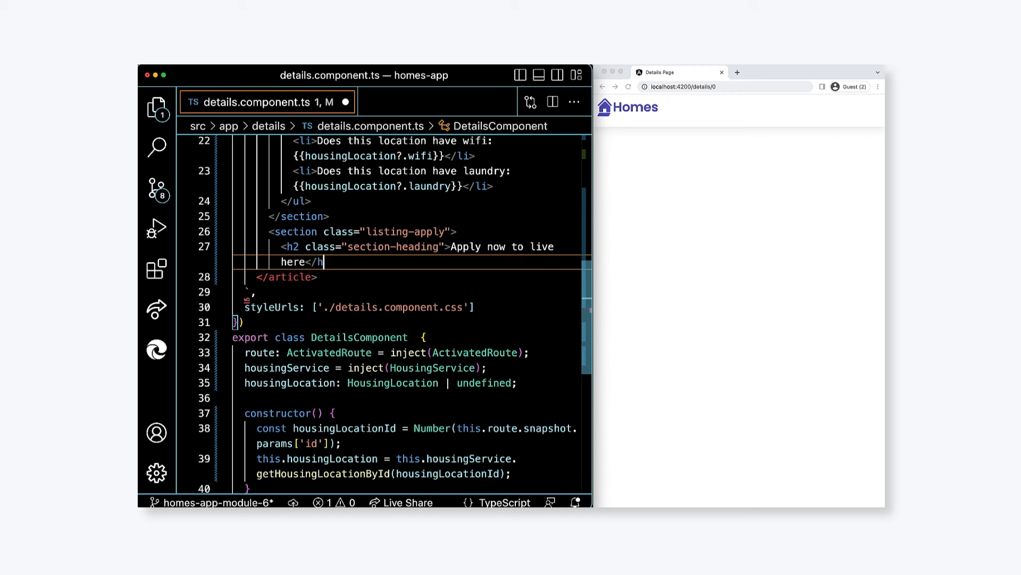
# Step: Add a button with class primary and type button inside the apply section
pyautogui.write('<button c')
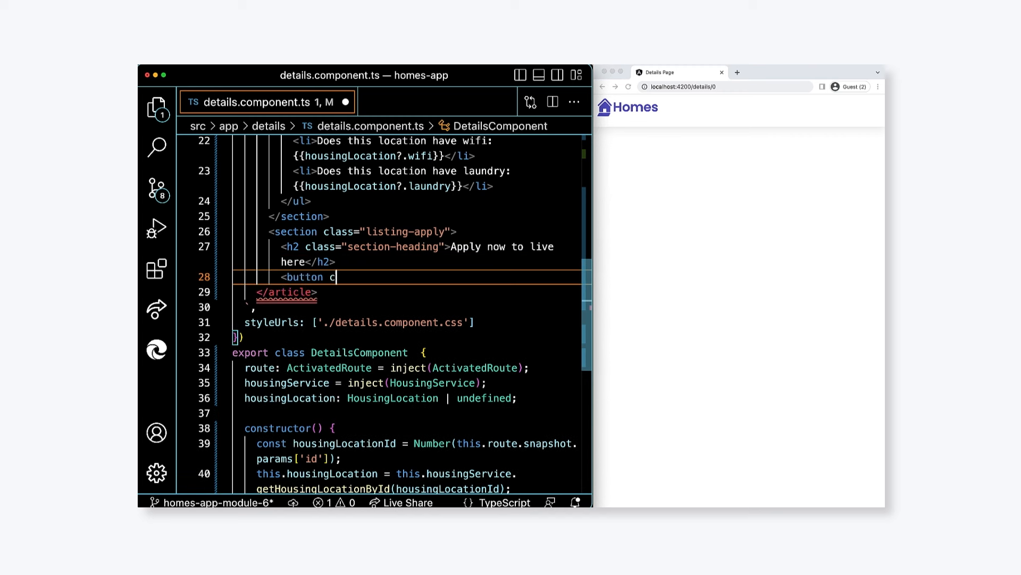
pyautogui.write('lass="primary" type="butto')
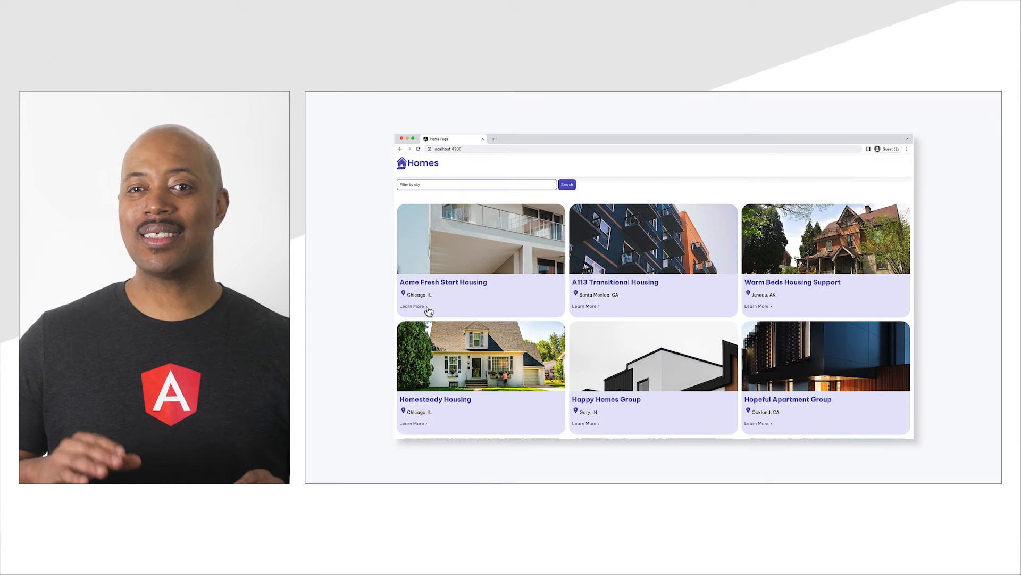
pyautogui.click(412, 307)
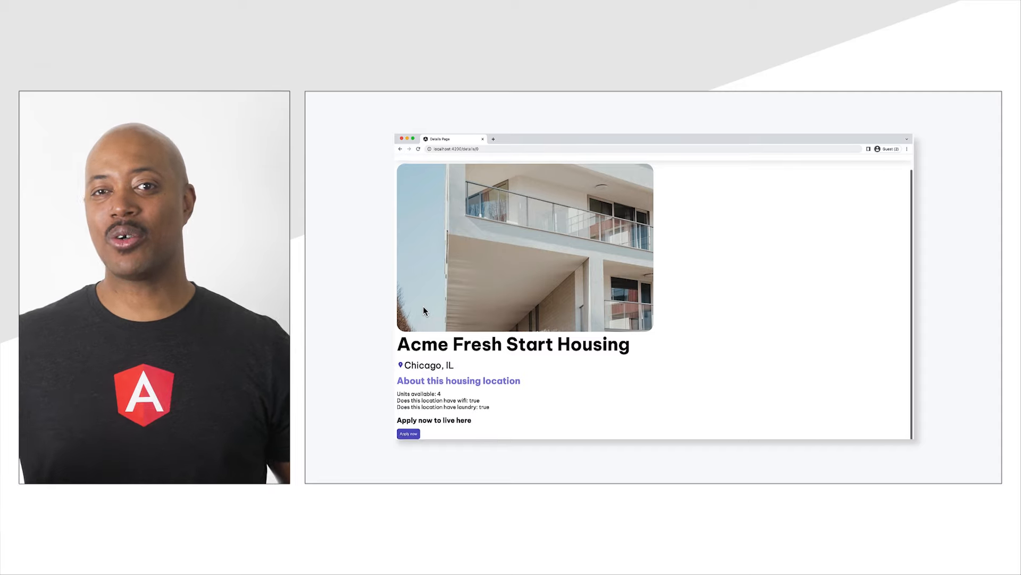
pyautogui.click(400, 149)
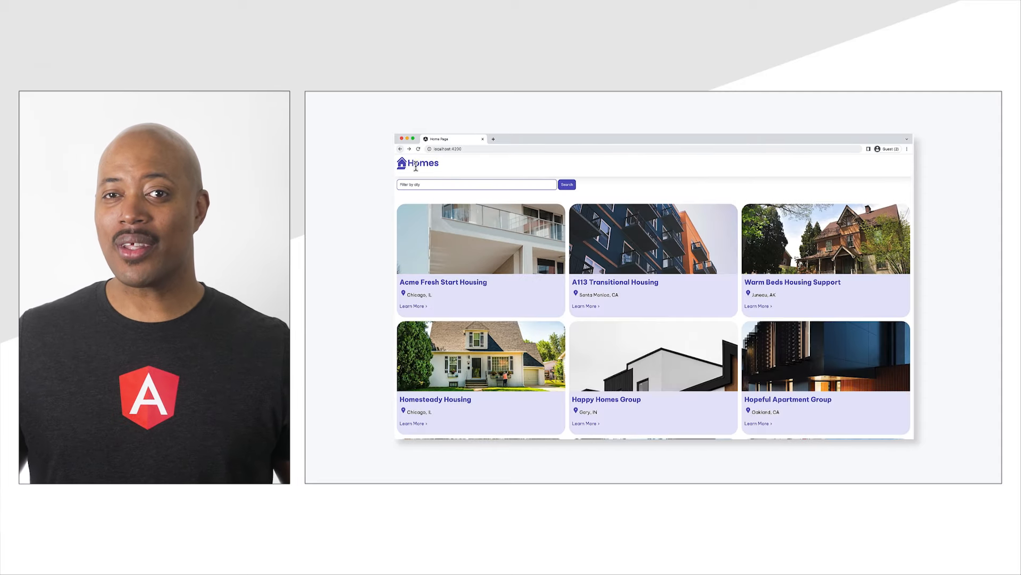